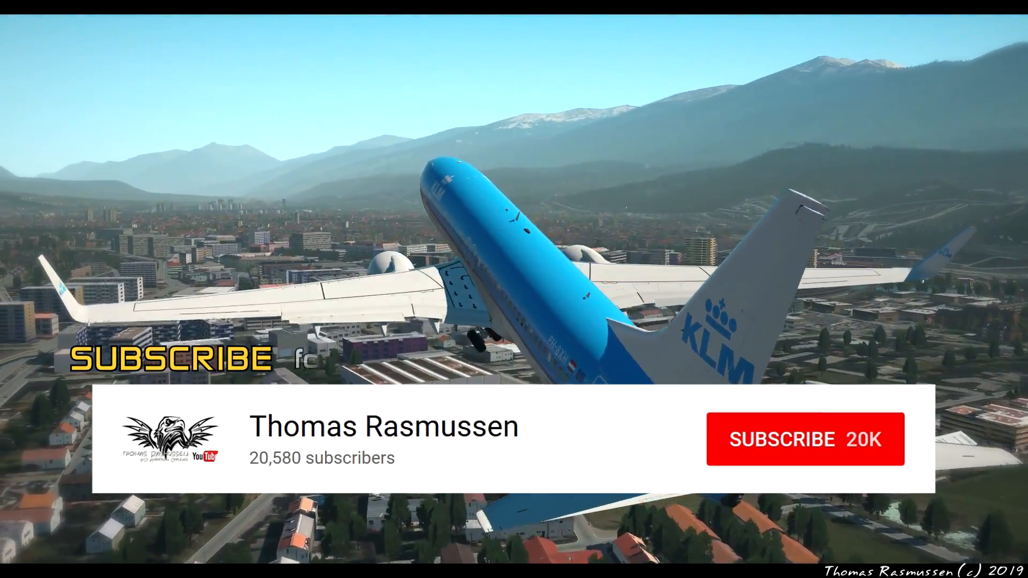
Bring up the 'ZIBO Updater - Windows' forum topic on forums.x-plane.org in Firefox.
{"action": "left_click", "coordinate": [806, 439]}
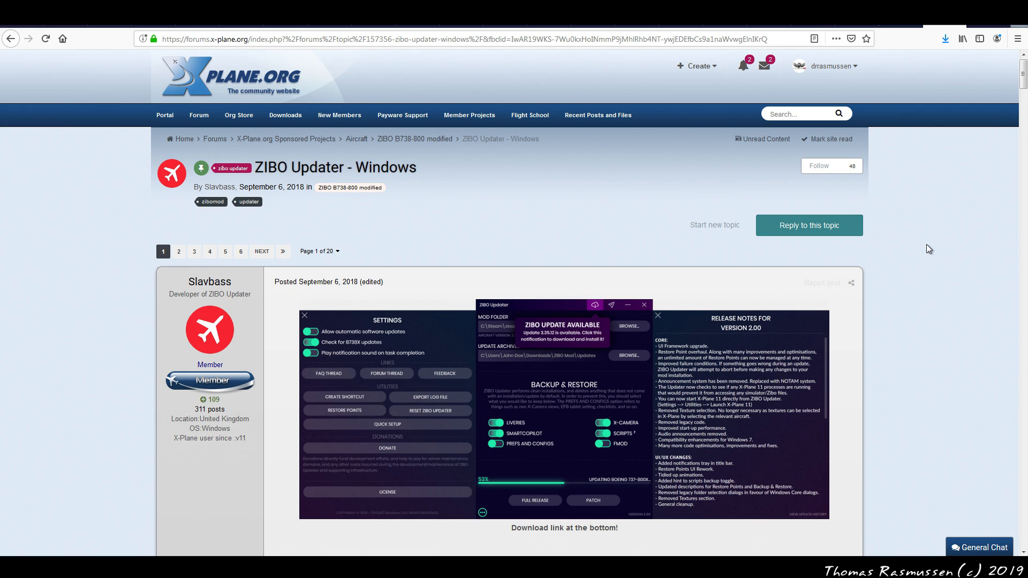
{"action": "mouse_move", "coordinate": [910, 232]}
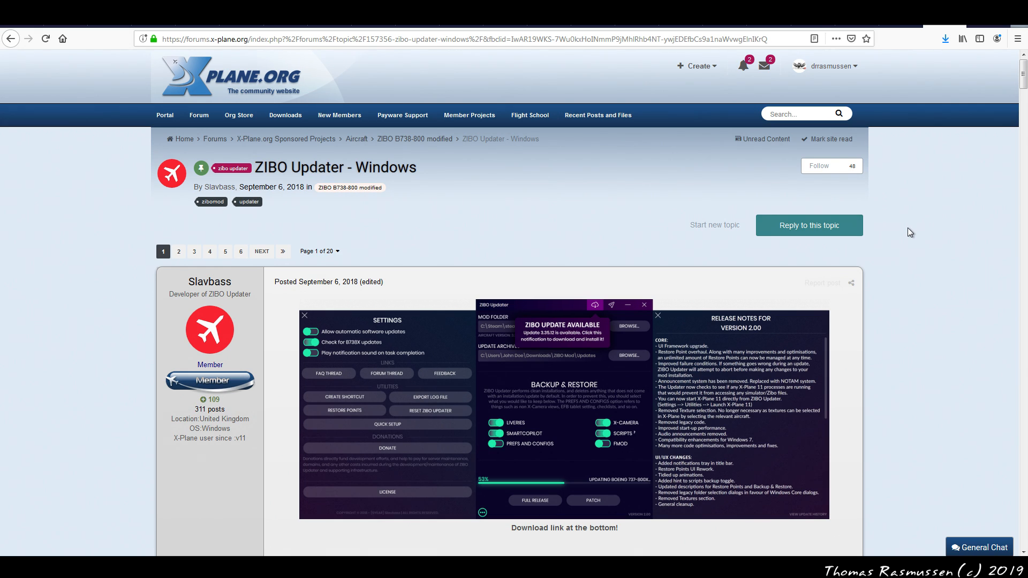
Follow the post's red DOWNLOAD LINK and answer the save prompt for ZIBO Updater.exe.
{"action": "scroll", "scroll_direction": "down", "scroll_amount": 3}
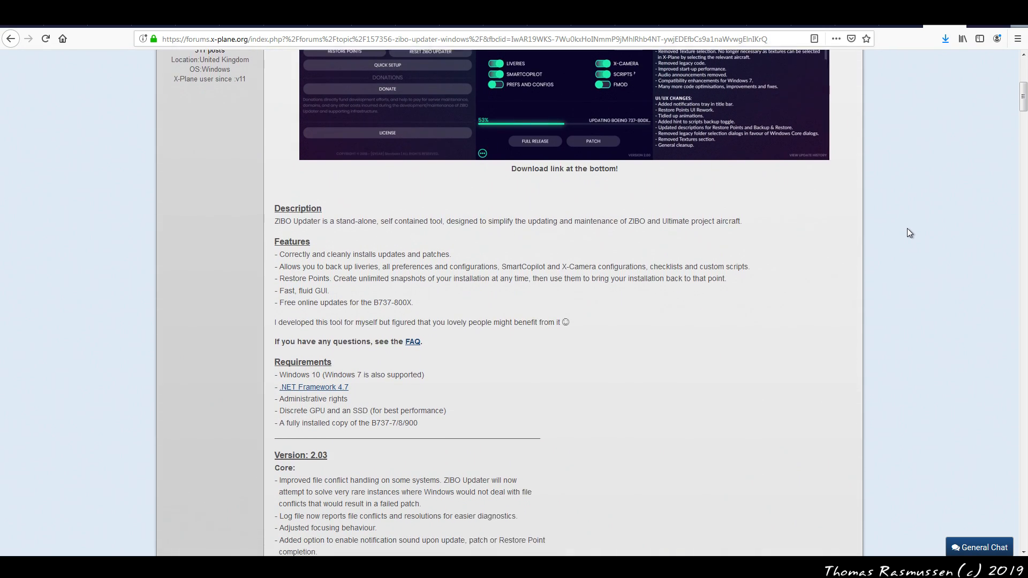
{"action": "scroll", "scroll_direction": "down", "scroll_amount": 3}
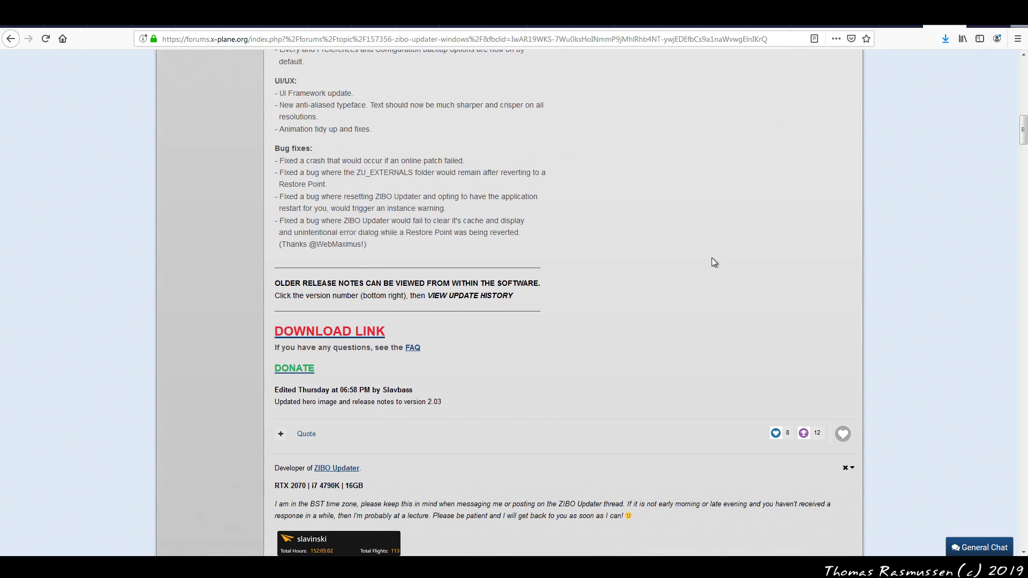
{"action": "mouse_move", "coordinate": [351, 339]}
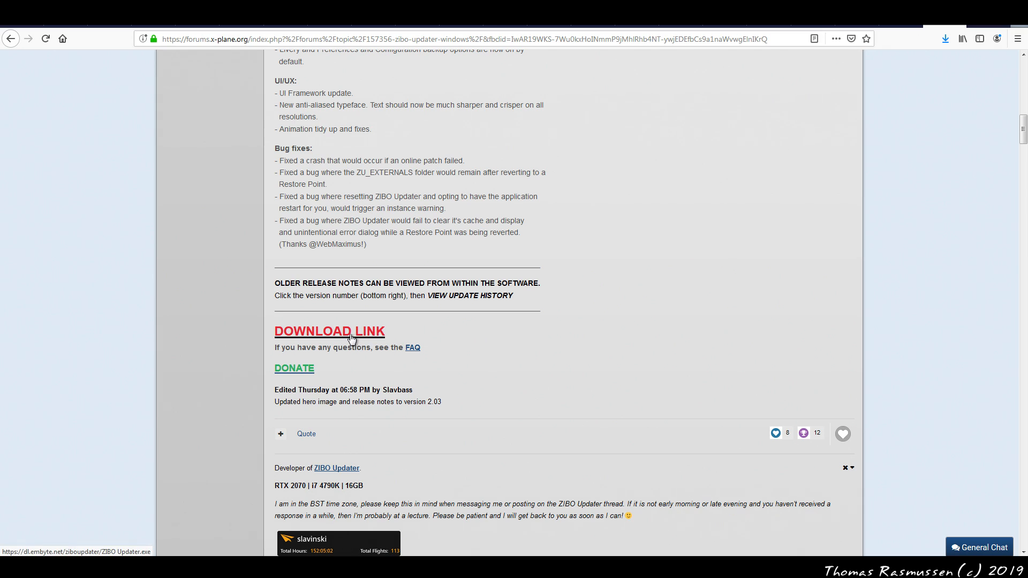
{"action": "left_click", "coordinate": [329, 331]}
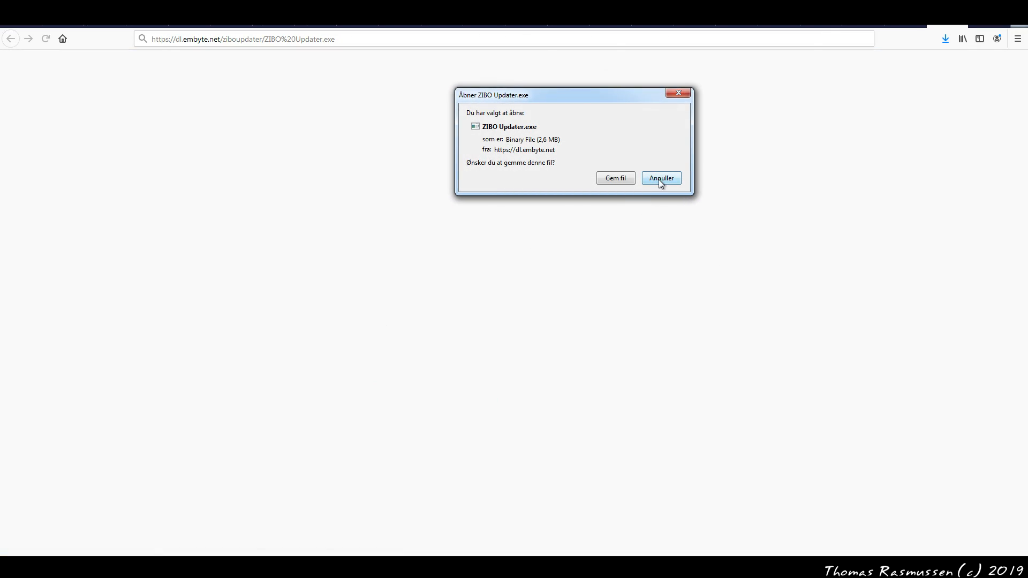
{"action": "left_click", "coordinate": [661, 178]}
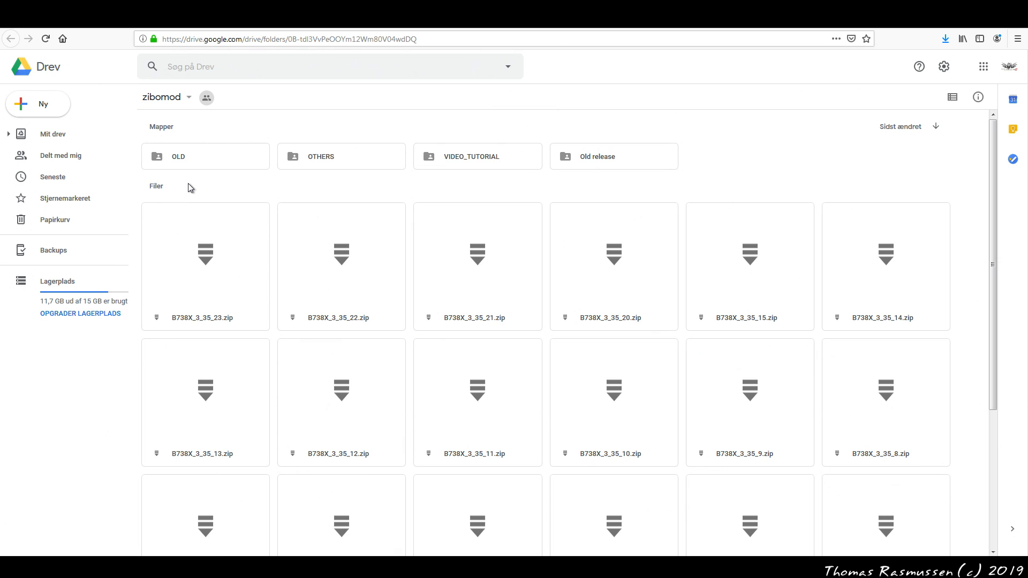
Download B737-800X_3_34_full.zip from the zibomod Google Drive folder, confirming the save with OK.
{"action": "scroll", "scroll_direction": "down", "scroll_amount": 3}
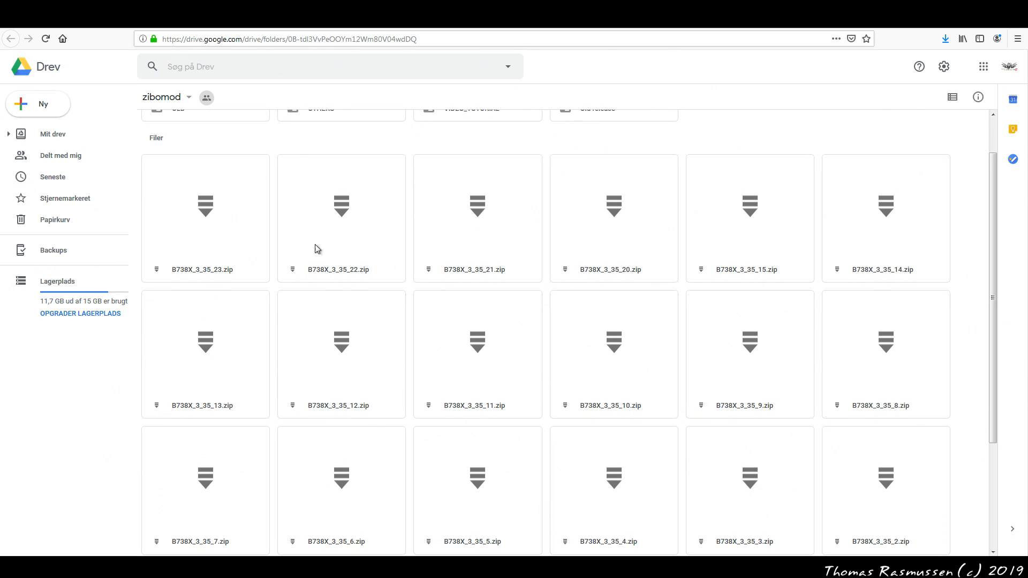
{"action": "scroll", "scroll_direction": "down", "scroll_amount": 3}
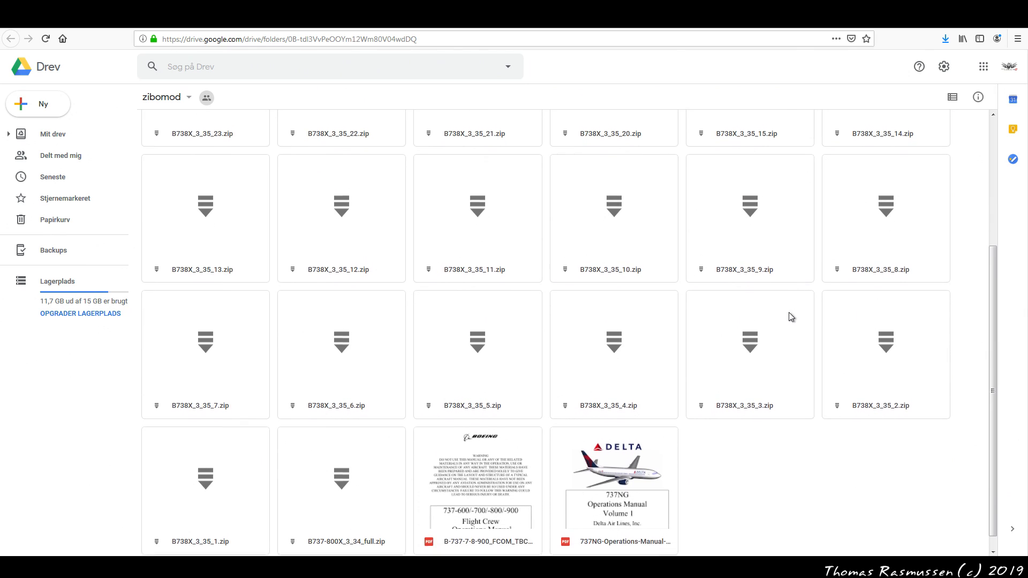
{"action": "scroll", "scroll_direction": "down", "scroll_amount": 3}
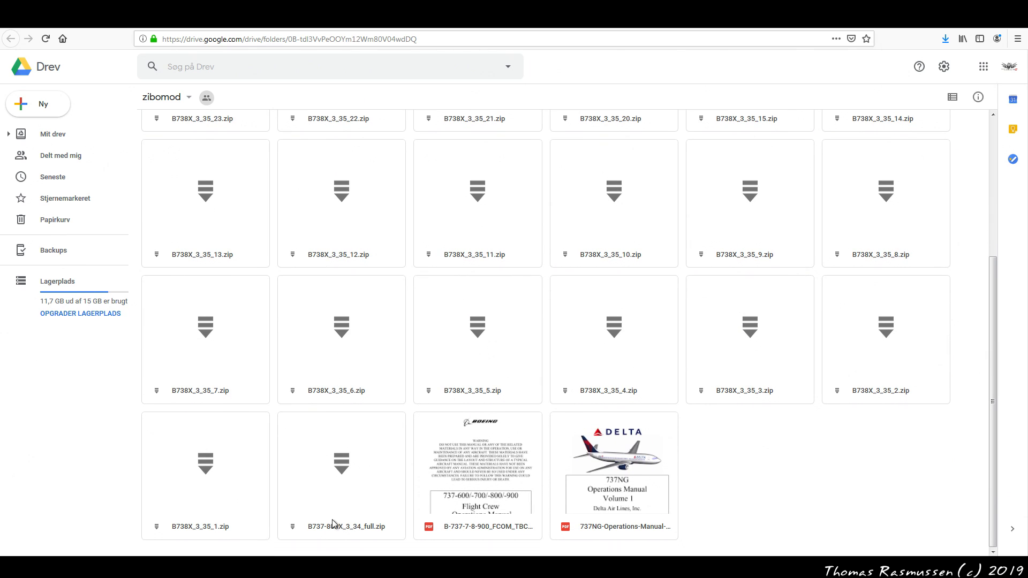
{"action": "mouse_move", "coordinate": [365, 525]}
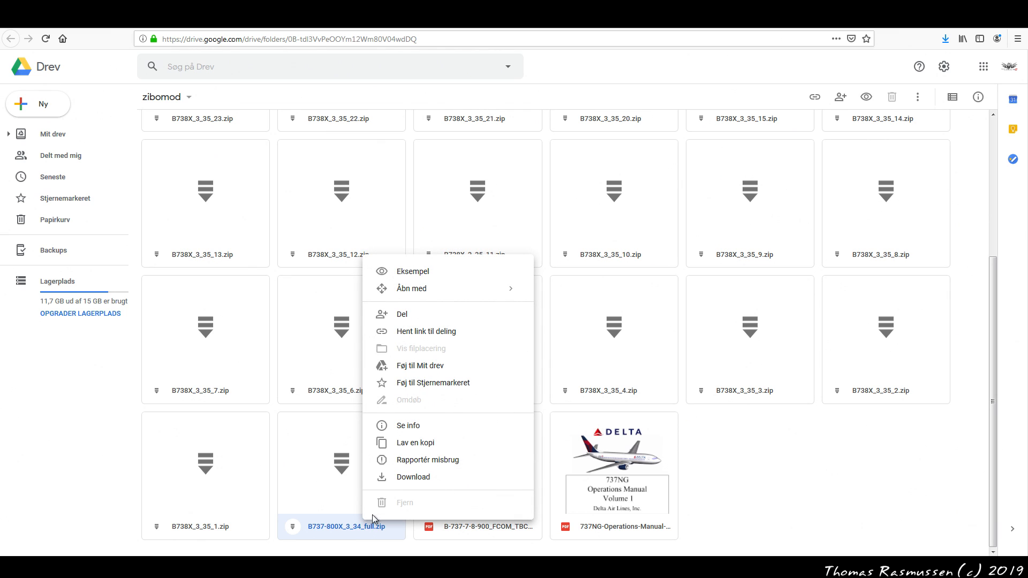
{"action": "left_click", "coordinate": [414, 477]}
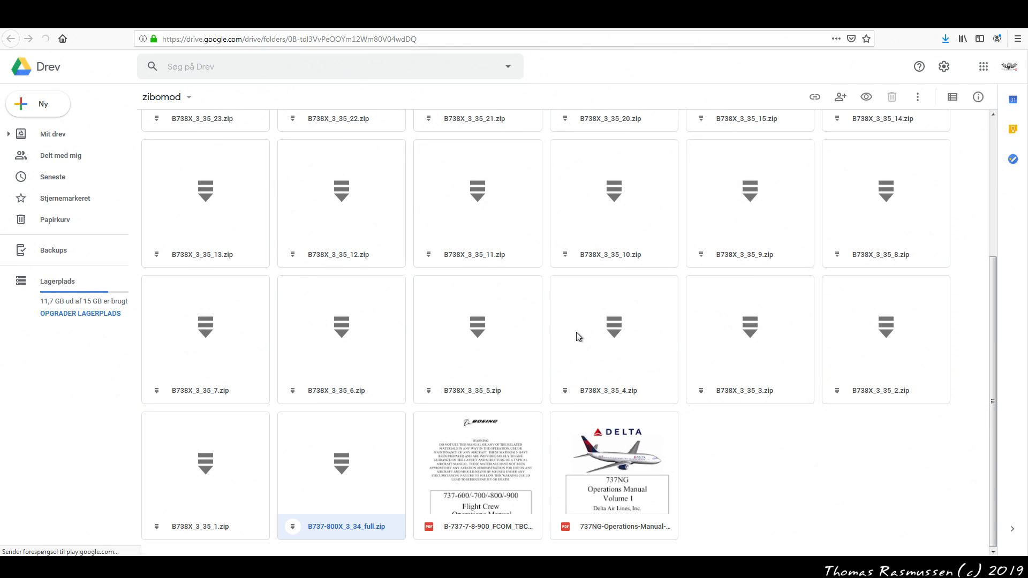
{"action": "double_click", "coordinate": [346, 527]}
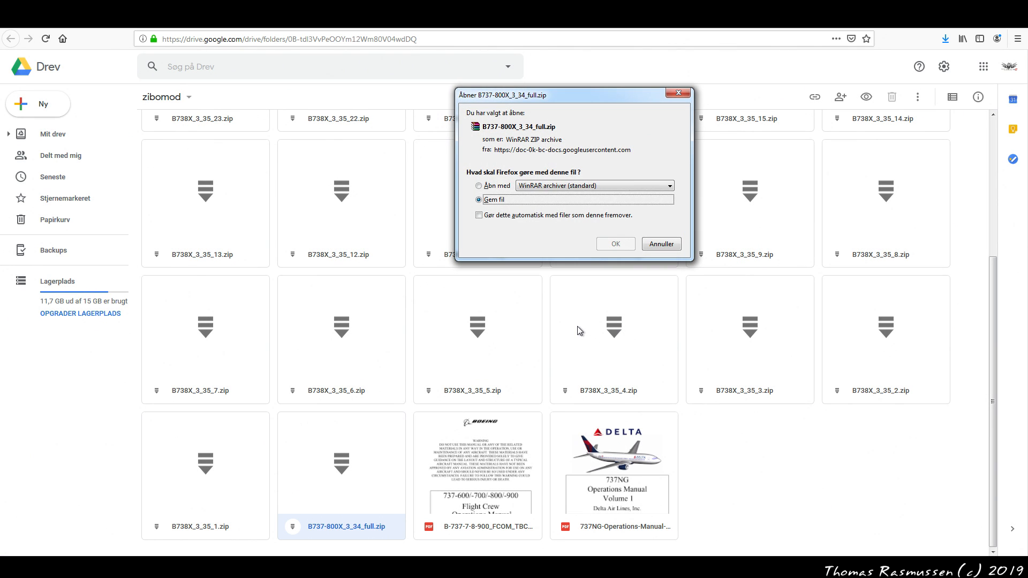
{"action": "left_click", "coordinate": [614, 244]}
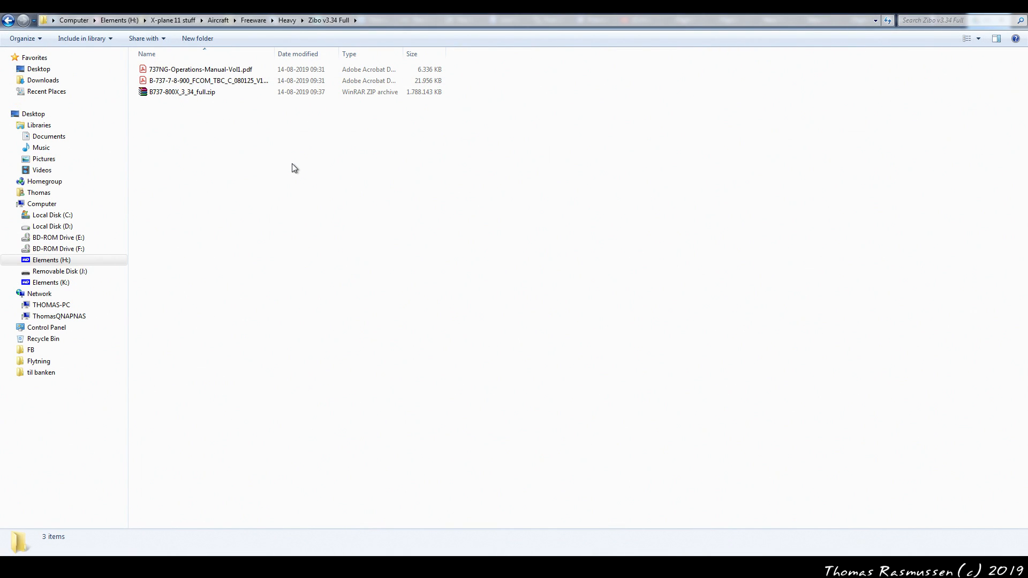
{"action": "mouse_move", "coordinate": [217, 132]}
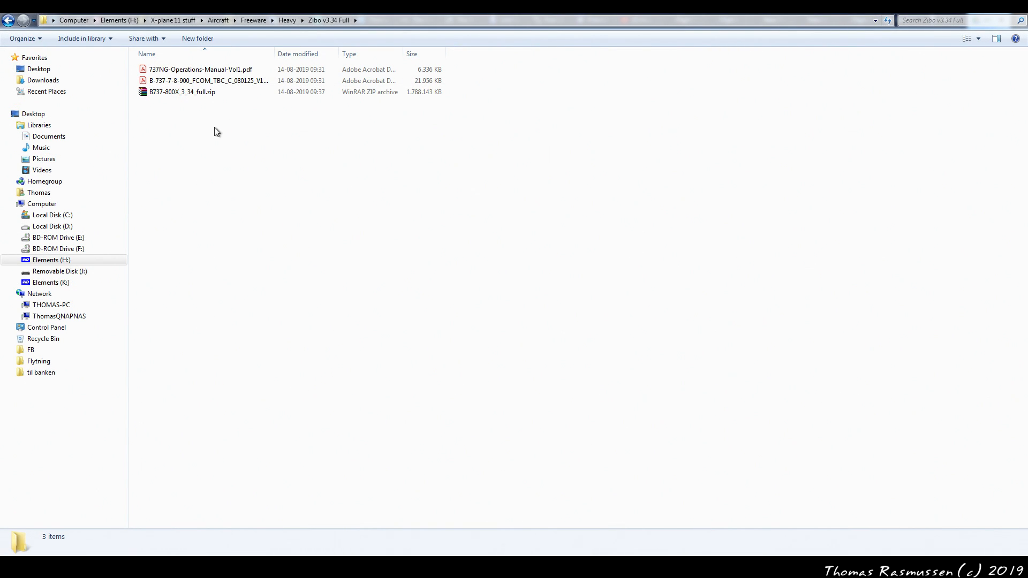
Extract the 3.34 zip here and copy the resulting B737-800X folder.
{"action": "right_click", "coordinate": [183, 92]}
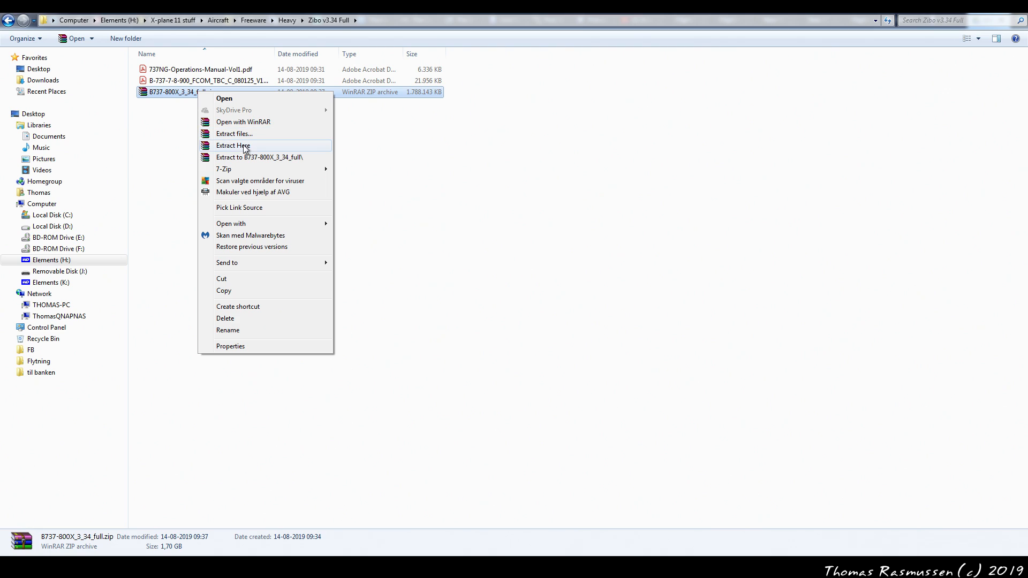
{"action": "left_click", "coordinate": [232, 144]}
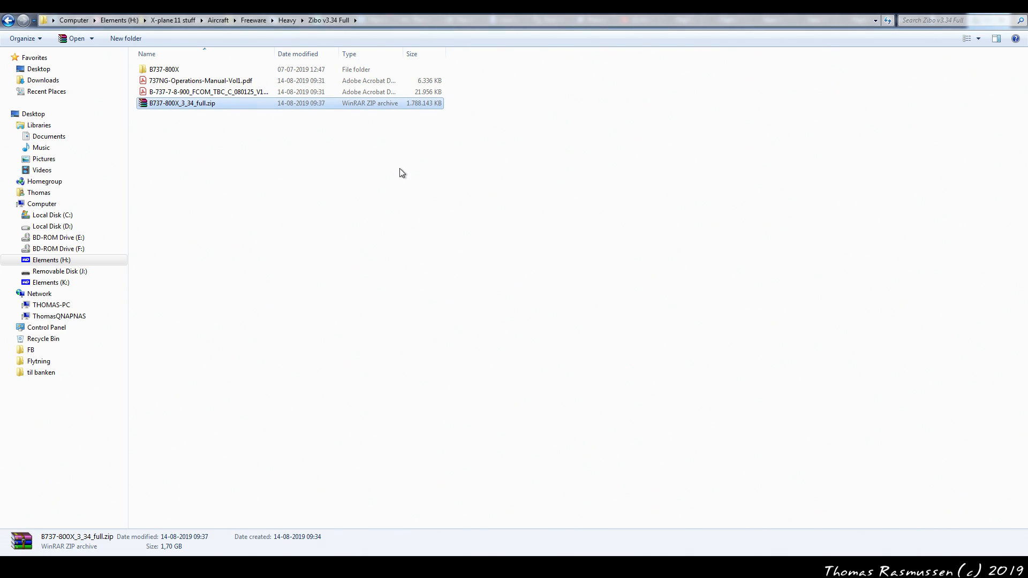
{"action": "right_click", "coordinate": [164, 69]}
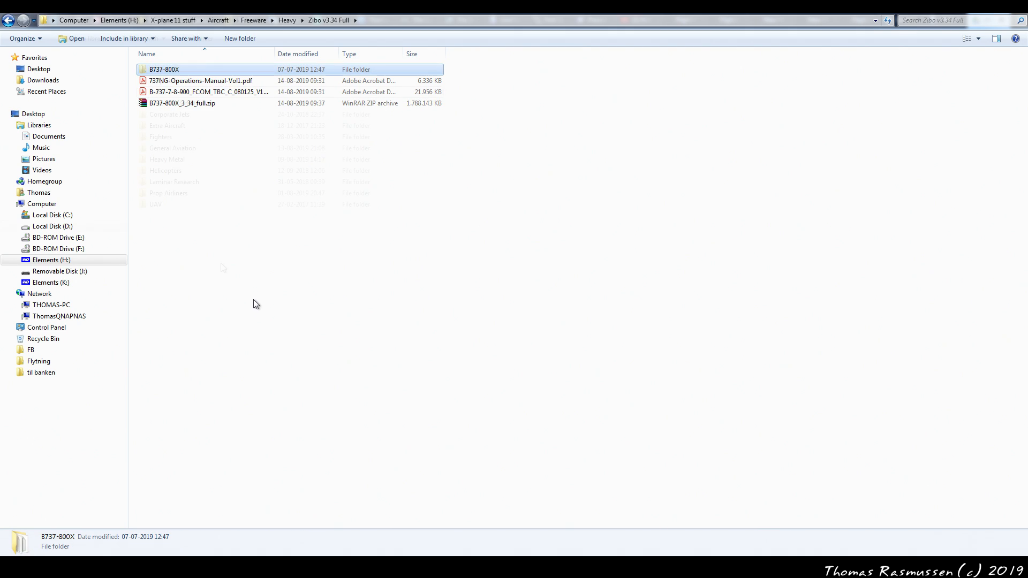
Paste the B737-800X folder into X-plane 11\Aircraft and move on to the Zibo Updater folder with the 3.35 patch zip.
{"action": "right_click", "coordinate": [285, 263]}
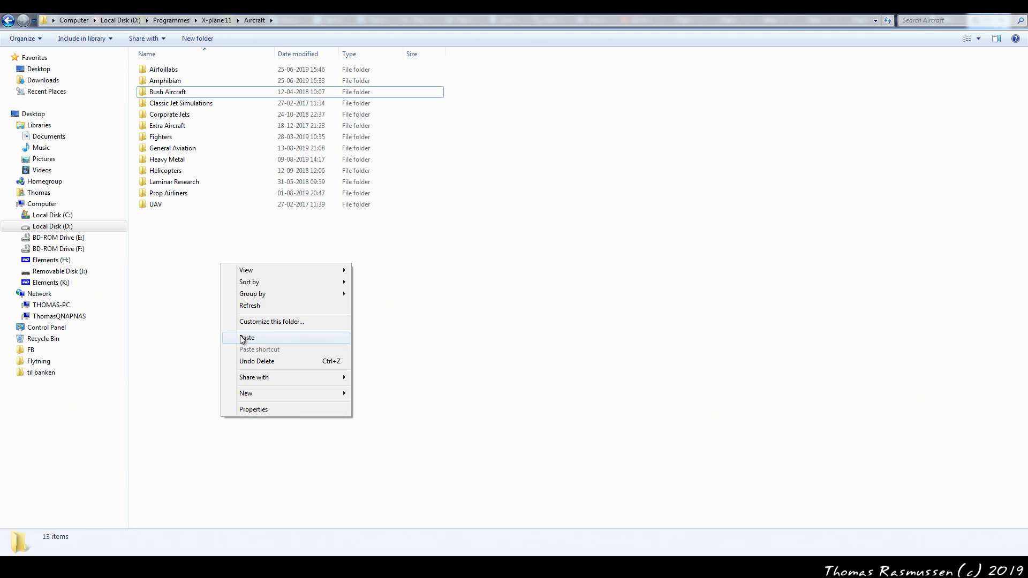
{"action": "mouse_move", "coordinate": [246, 344]}
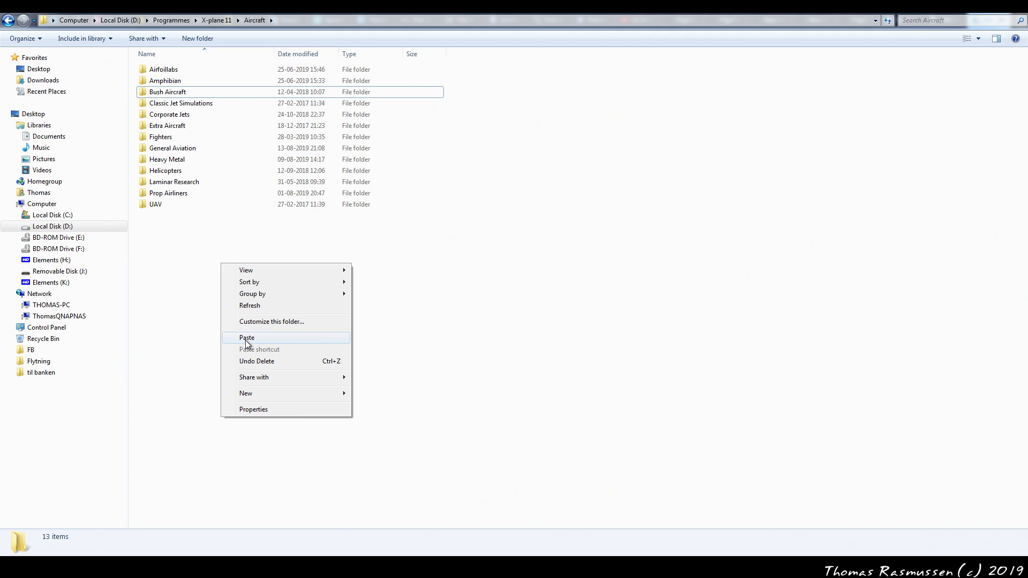
{"action": "left_click", "coordinate": [247, 337]}
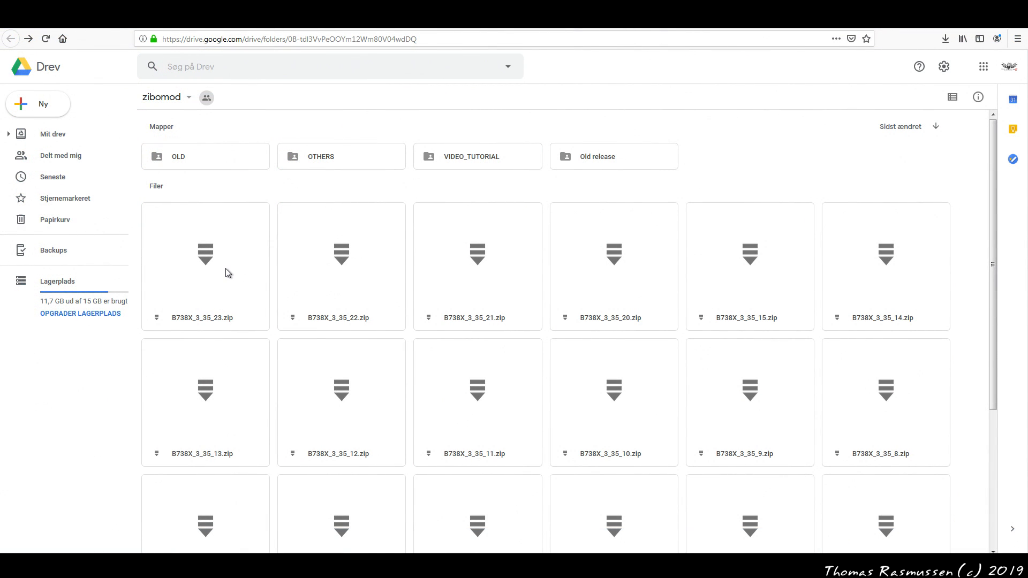
{"action": "right_click", "coordinate": [206, 265]}
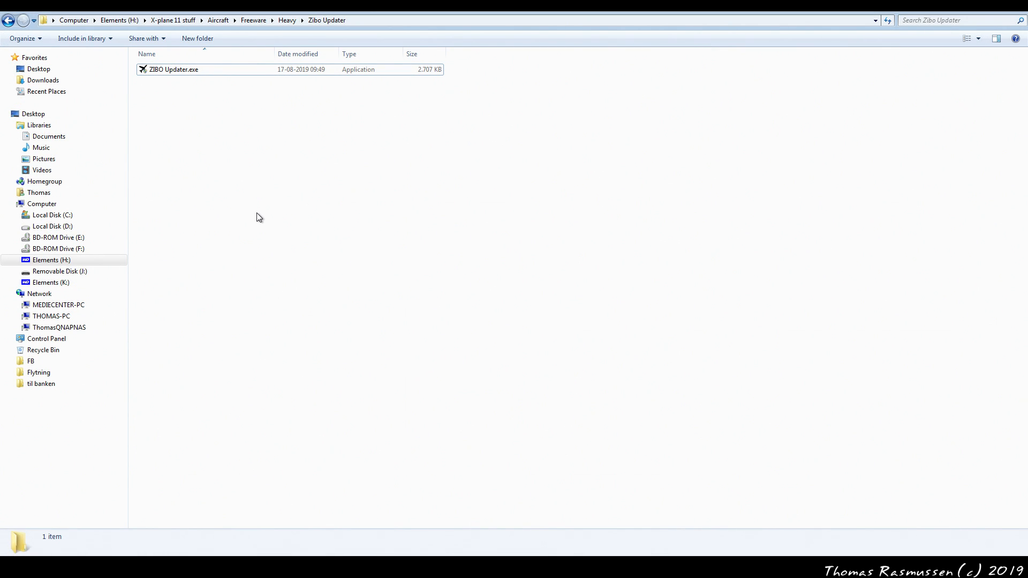
{"action": "mouse_move", "coordinate": [231, 168]}
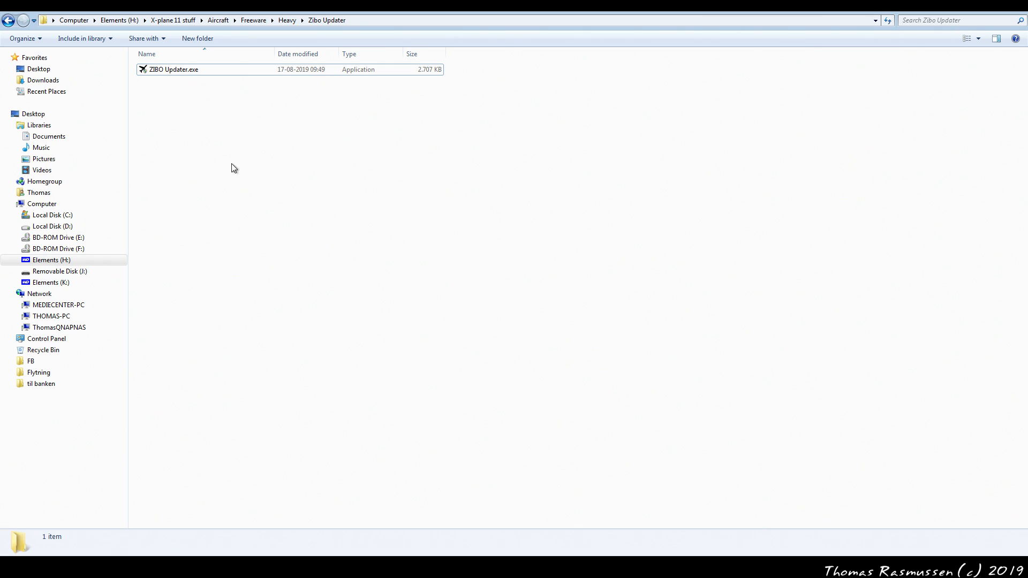
Launch ZIBO Updater.exe, skip the guided setup as an experienced user and close the release notes.
{"action": "left_click", "coordinate": [174, 70]}
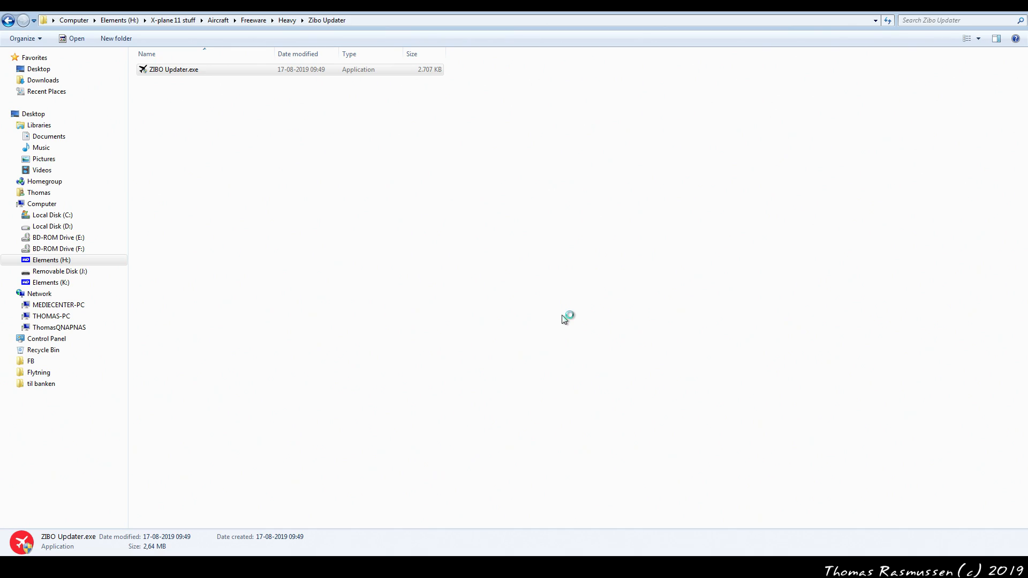
{"action": "double_click", "coordinate": [175, 68]}
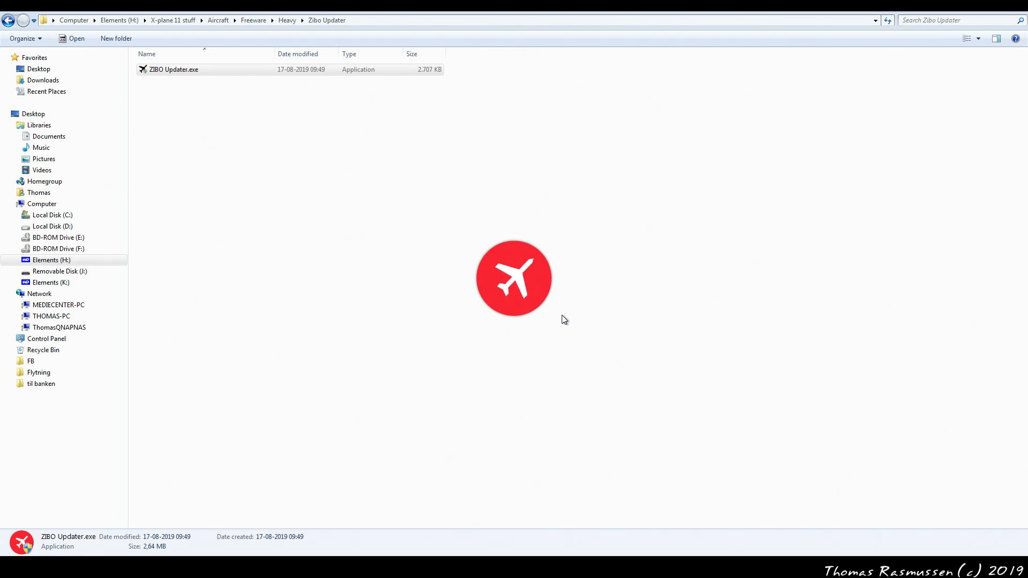
{"action": "double_click", "coordinate": [175, 68]}
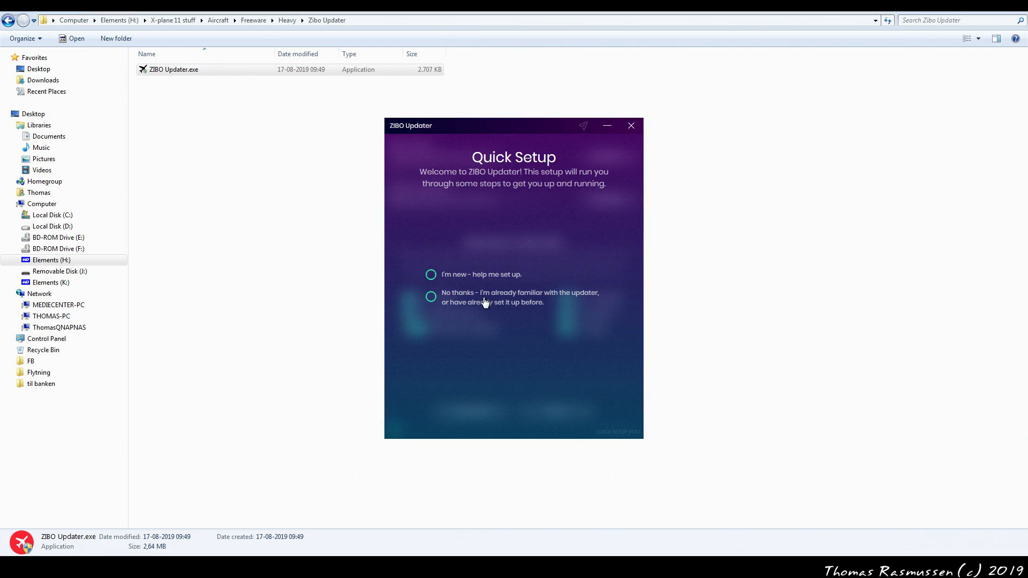
{"action": "mouse_move", "coordinate": [479, 279]}
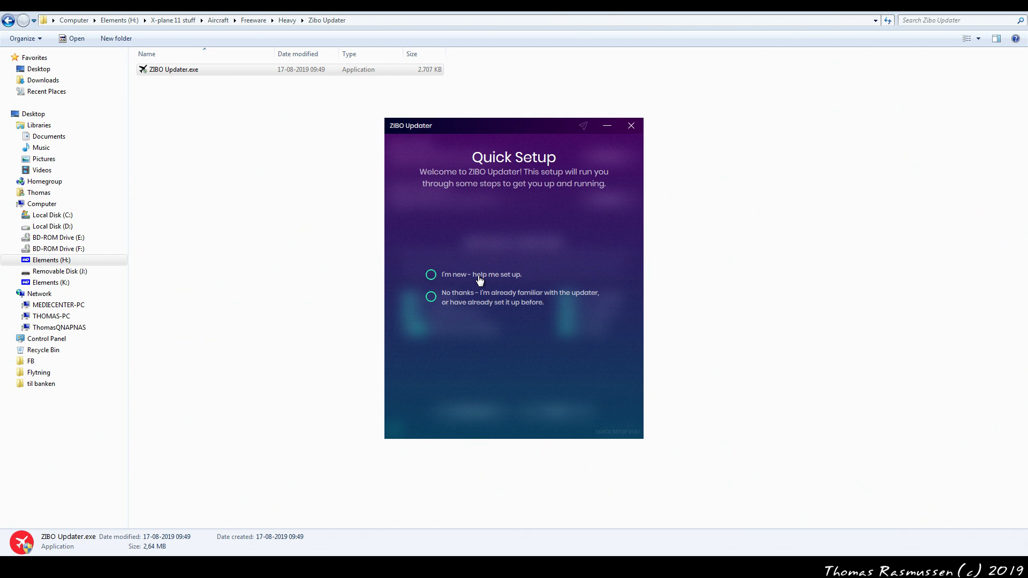
{"action": "mouse_move", "coordinate": [474, 303]}
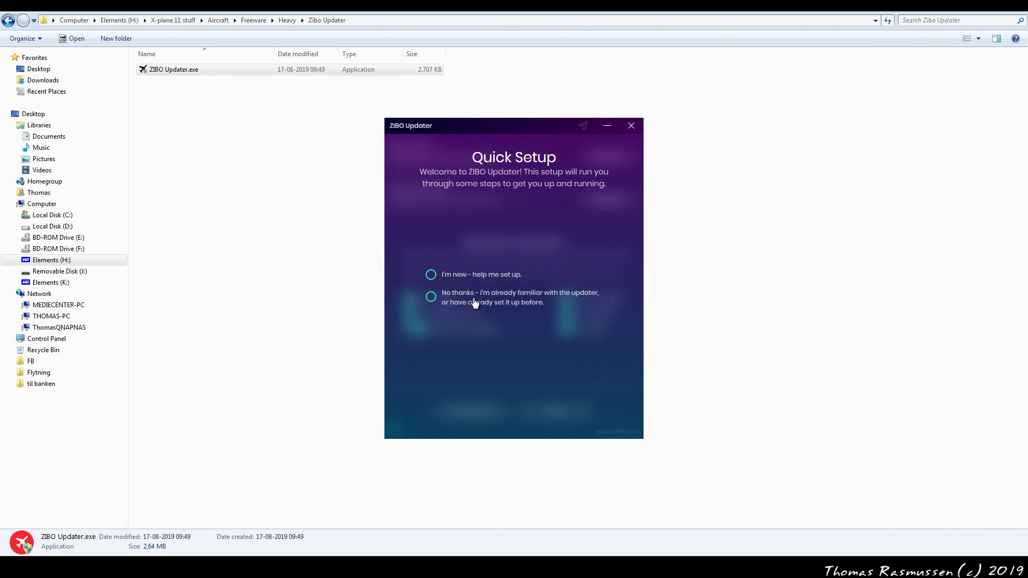
{"action": "left_click", "coordinate": [430, 297]}
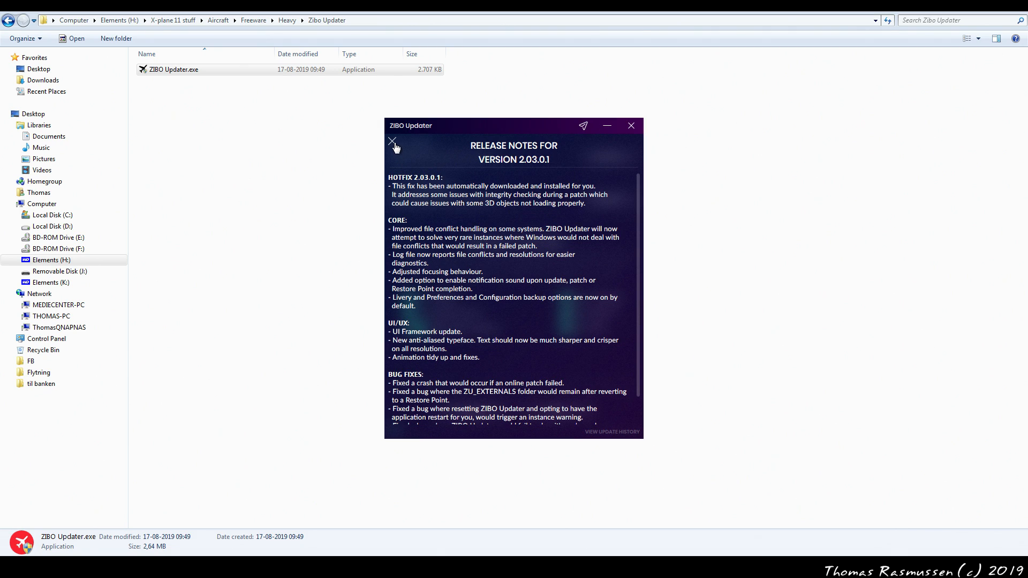
{"action": "left_click", "coordinate": [392, 140]}
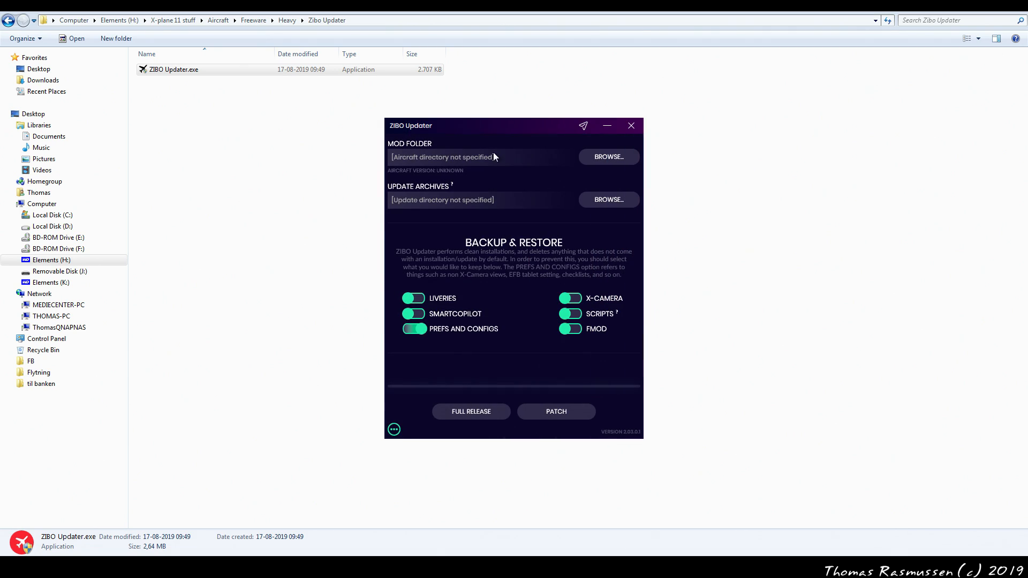
{"action": "mouse_move", "coordinate": [518, 158]}
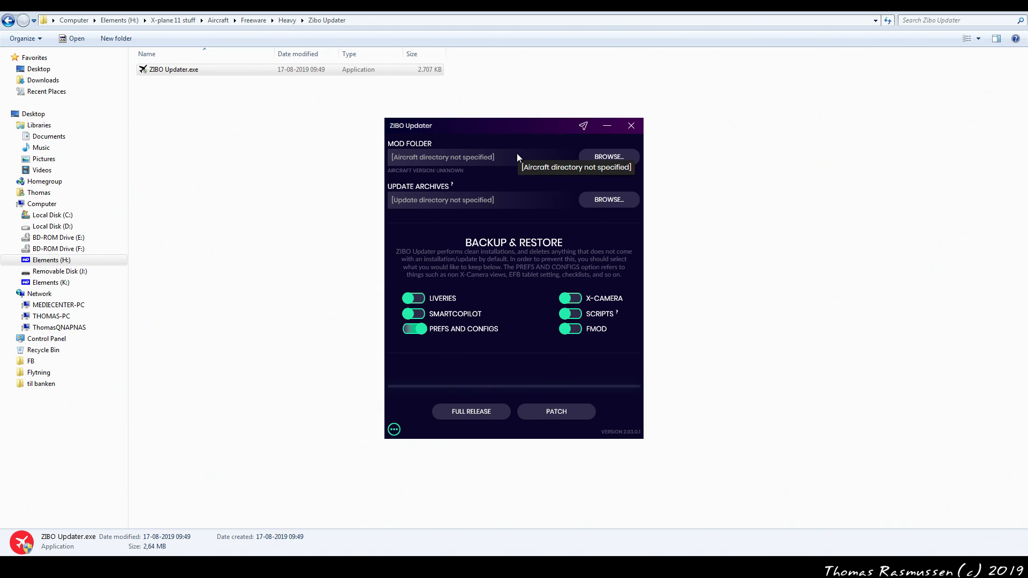
{"action": "mouse_move", "coordinate": [449, 203]}
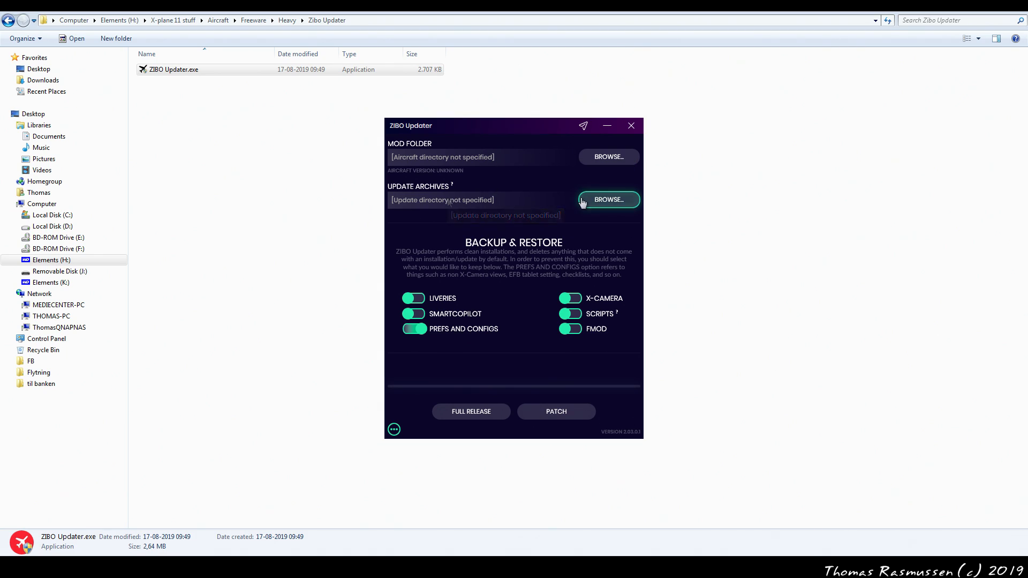
Set Update Archives to H:\X-plane 11 stuff\Aircraft\Freeware\Heavy\Zibo Updater.
{"action": "left_click", "coordinate": [608, 199]}
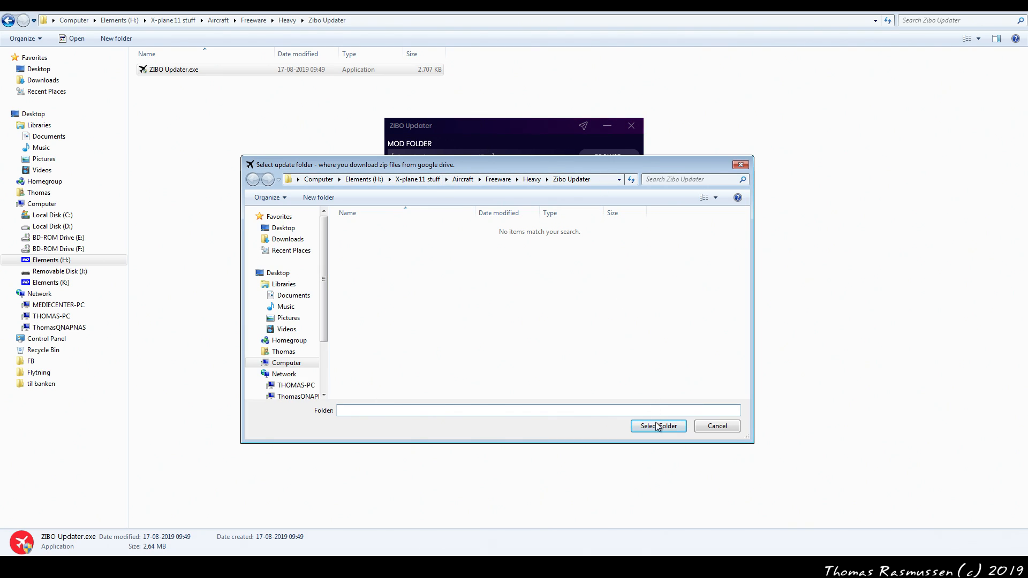
{"action": "left_click", "coordinate": [657, 427]}
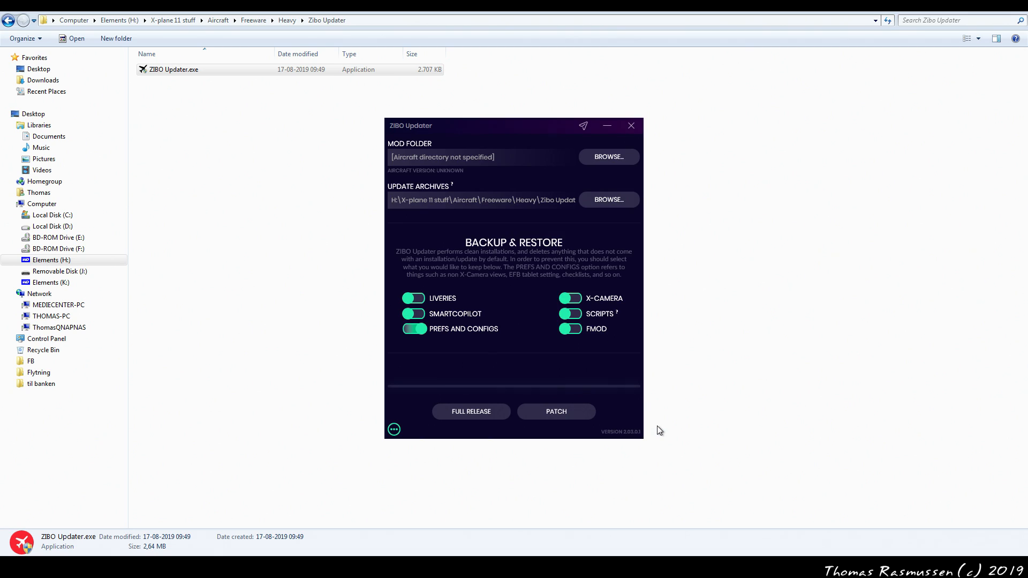
{"action": "mouse_move", "coordinate": [525, 213]}
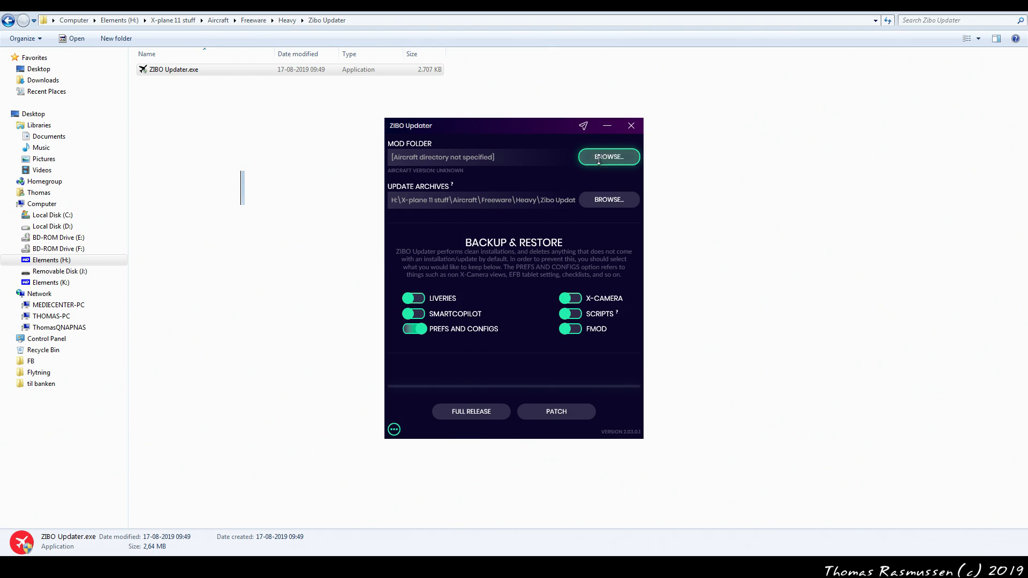
Set the Mod Folder to D:\Programmes\X-plane 11\Aircraft\B737-800X, showing aircraft version 3.34.
{"action": "left_click", "coordinate": [608, 156]}
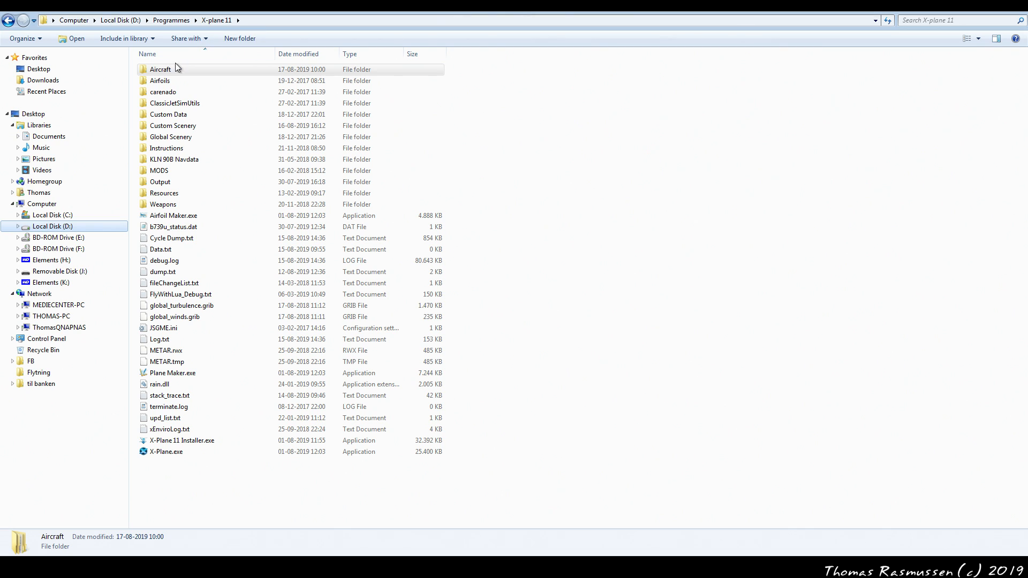
{"action": "left_click", "coordinate": [160, 69]}
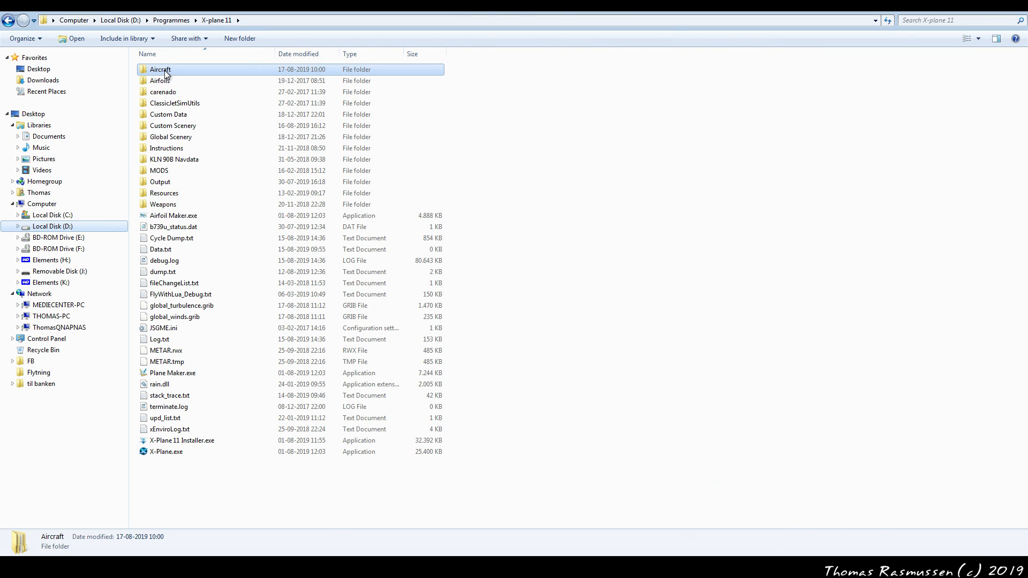
{"action": "double_click", "coordinate": [160, 69]}
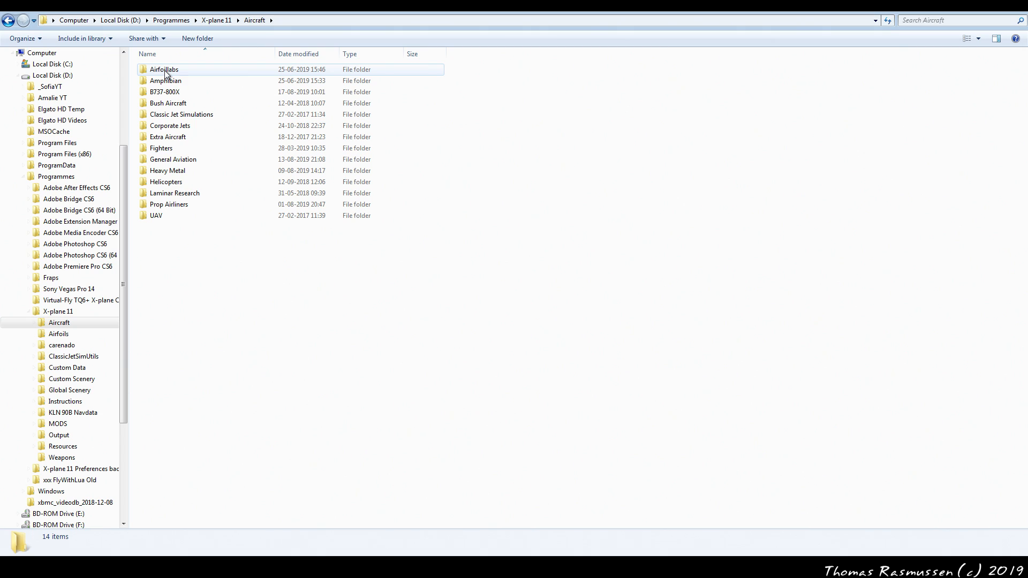
{"action": "mouse_move", "coordinate": [165, 92]}
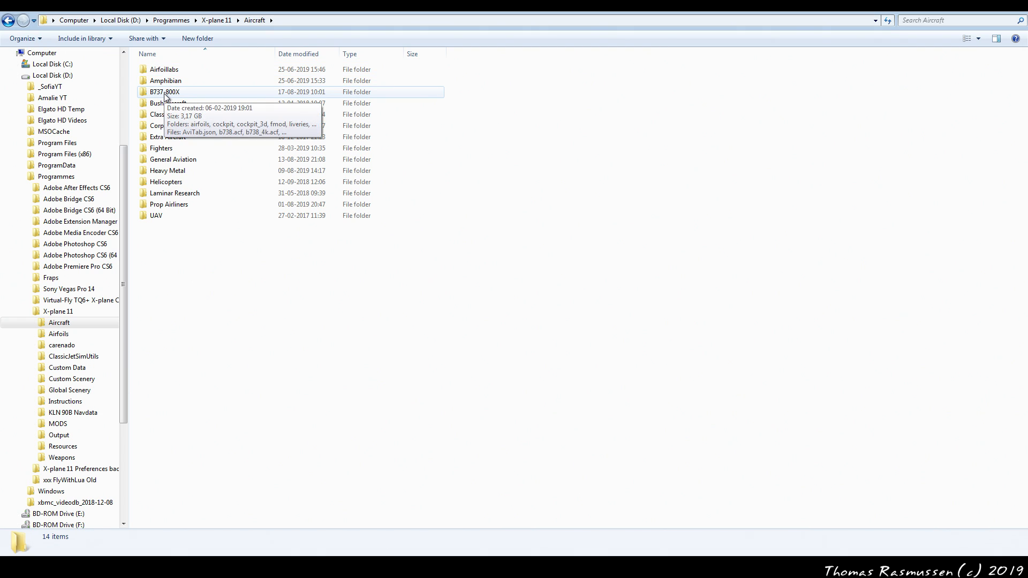
{"action": "double_click", "coordinate": [165, 93]}
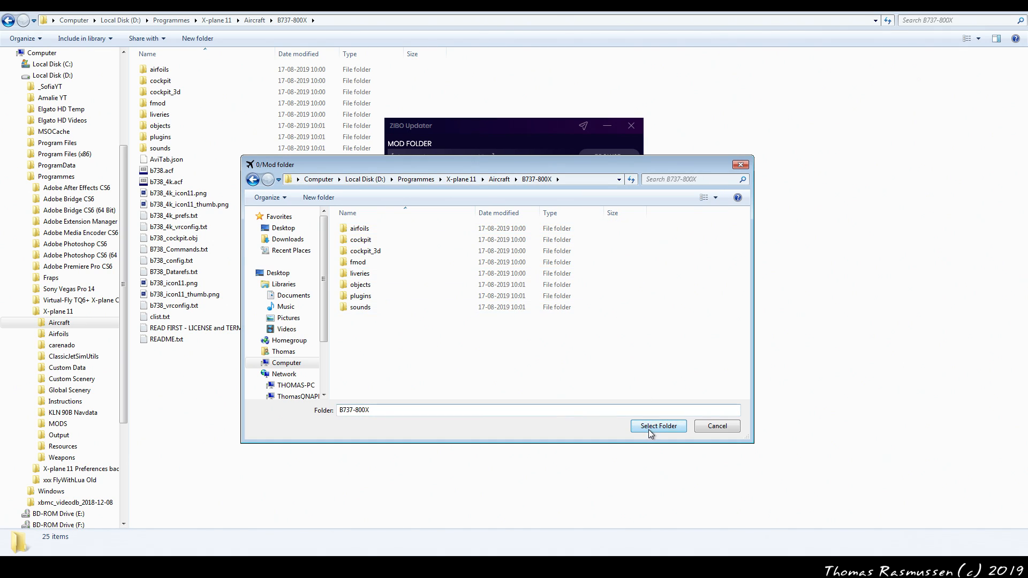
{"action": "left_click", "coordinate": [658, 426]}
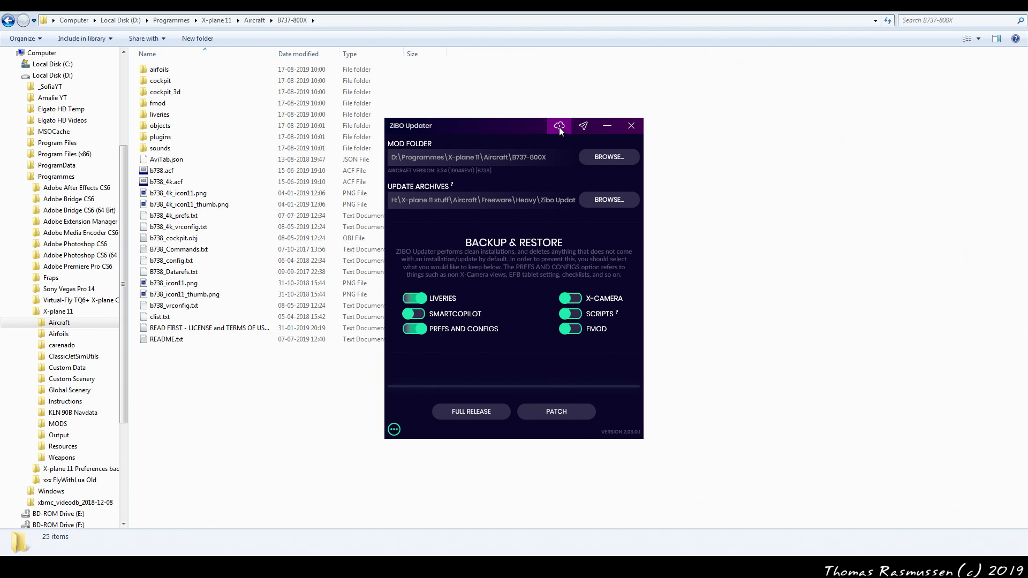
Run Patch on the B737-800X mod folder until it reports 100% installed, aircraft version 3.35.24.
{"action": "left_click", "coordinate": [559, 126]}
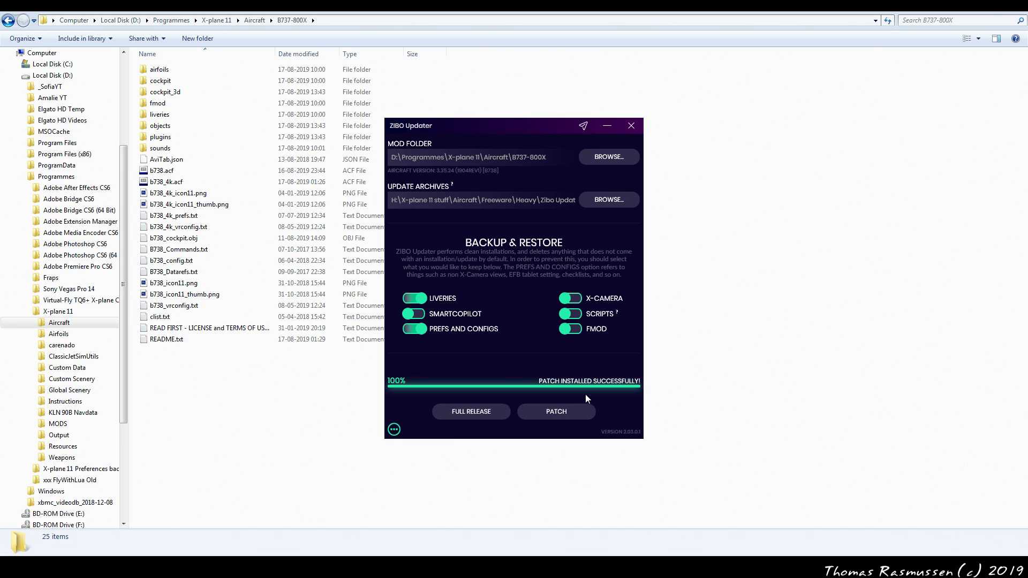
{"action": "mouse_move", "coordinate": [512, 309]}
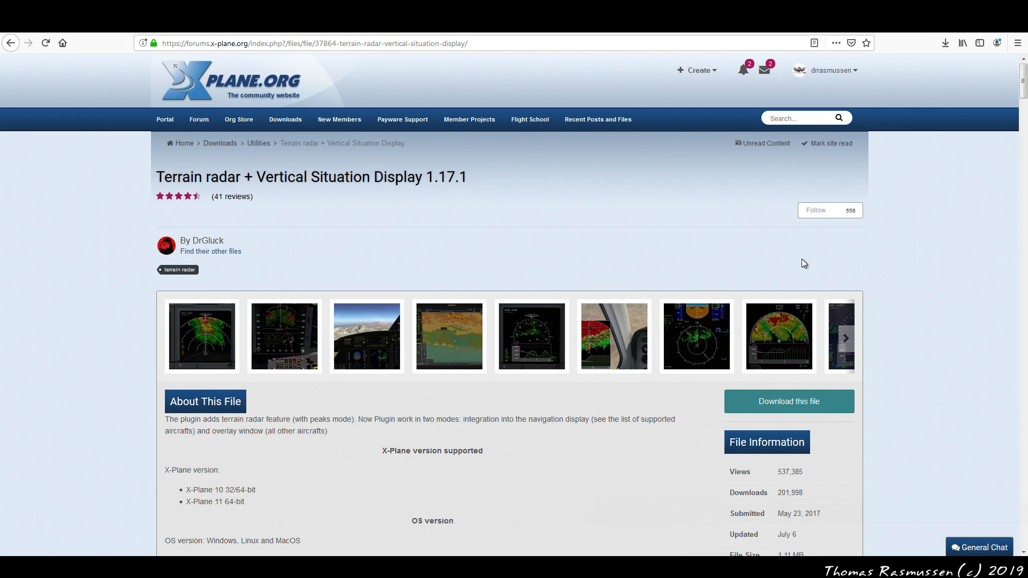
{"action": "mouse_move", "coordinate": [807, 261]}
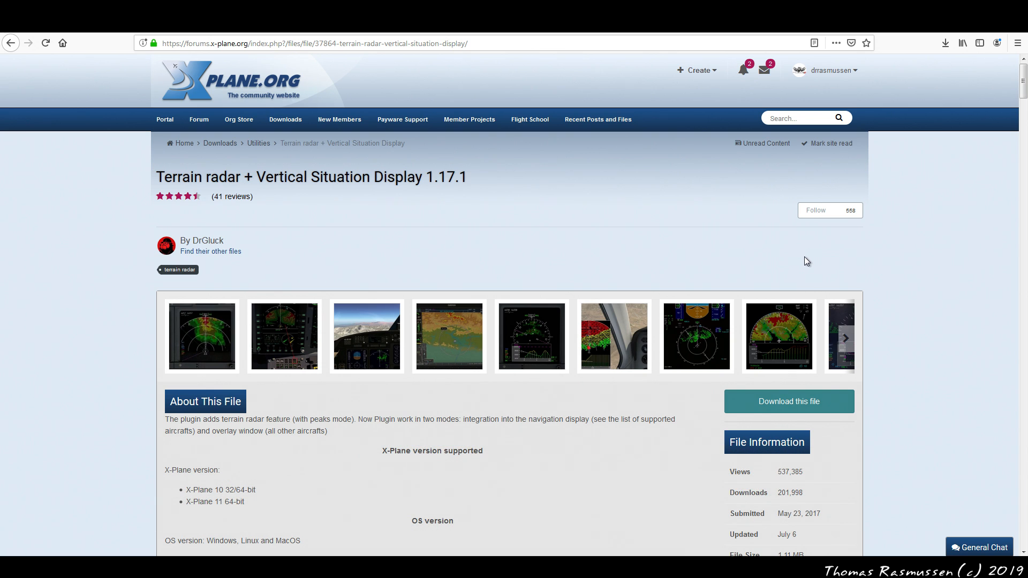
{"action": "mouse_move", "coordinate": [715, 256]}
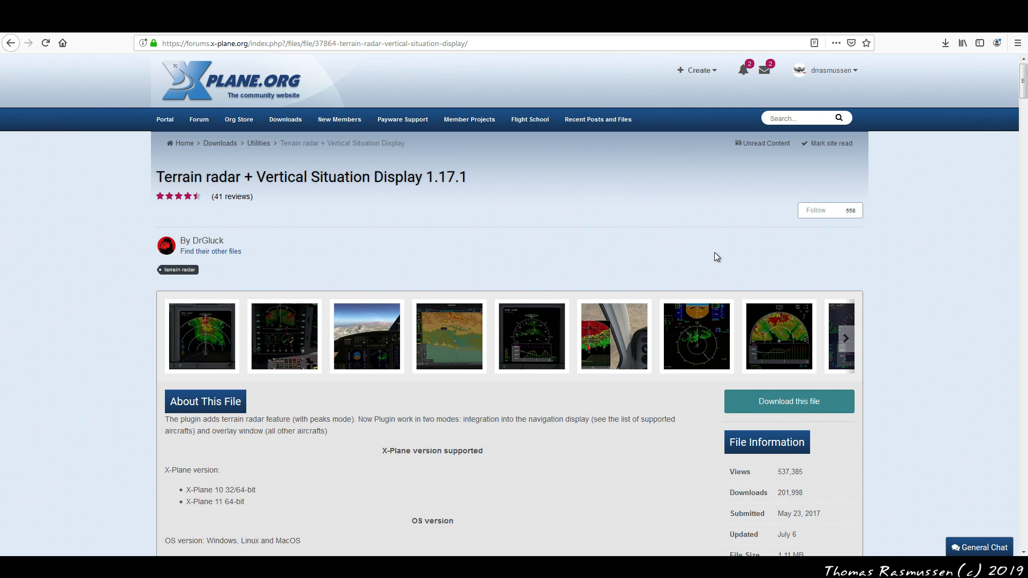
Review the Terrain radar + VSD plugin page, enlarging the cockpit, terrain radar and instrument panel screenshots.
{"action": "scroll", "scroll_direction": "down", "scroll_amount": 3}
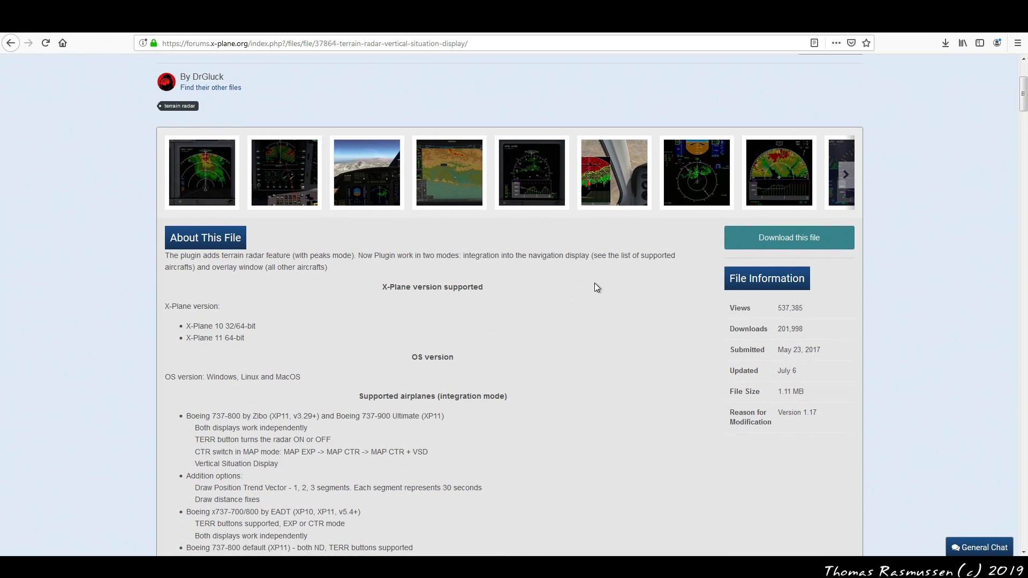
{"action": "left_click", "coordinate": [367, 172]}
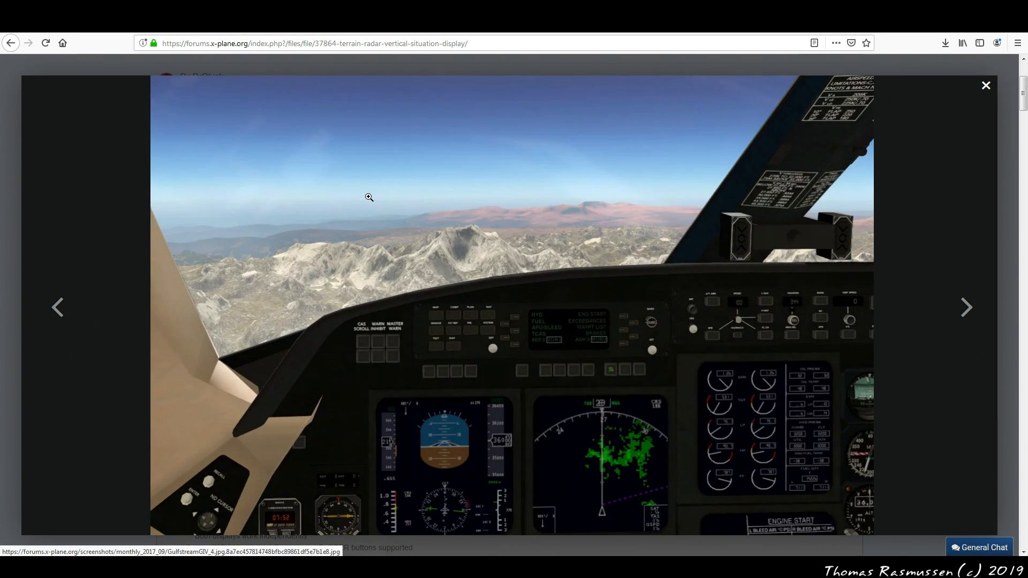
{"action": "left_click", "coordinate": [986, 85]}
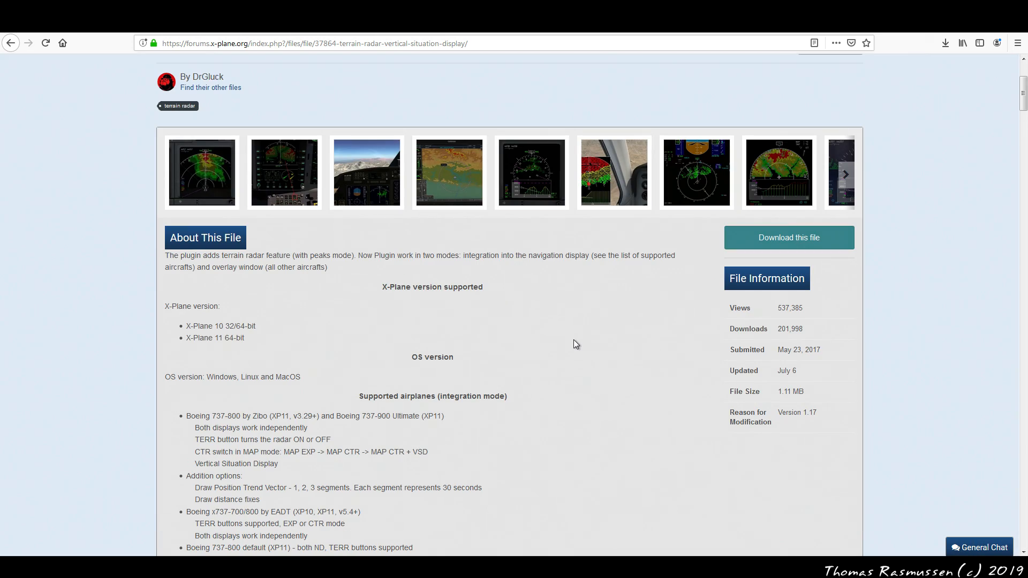
{"action": "scroll", "scroll_direction": "down", "scroll_amount": 3}
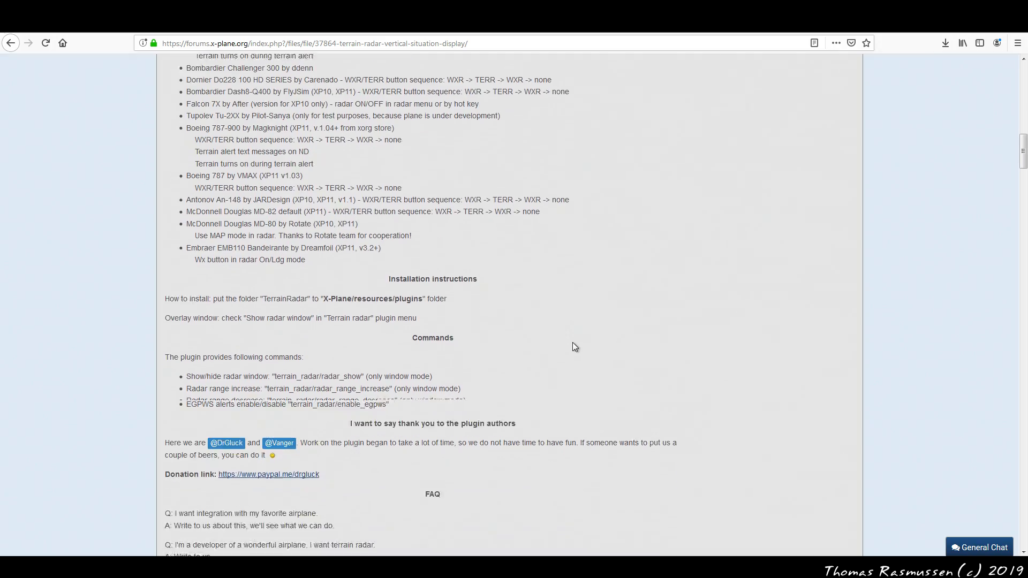
{"action": "scroll", "scroll_direction": "down", "scroll_amount": 3}
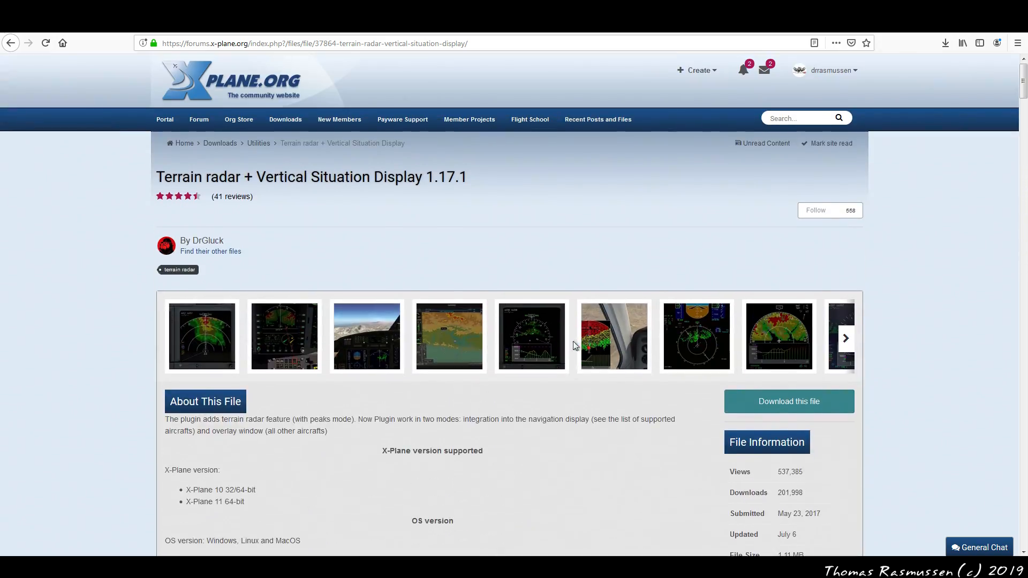
{"action": "left_click", "coordinate": [531, 337]}
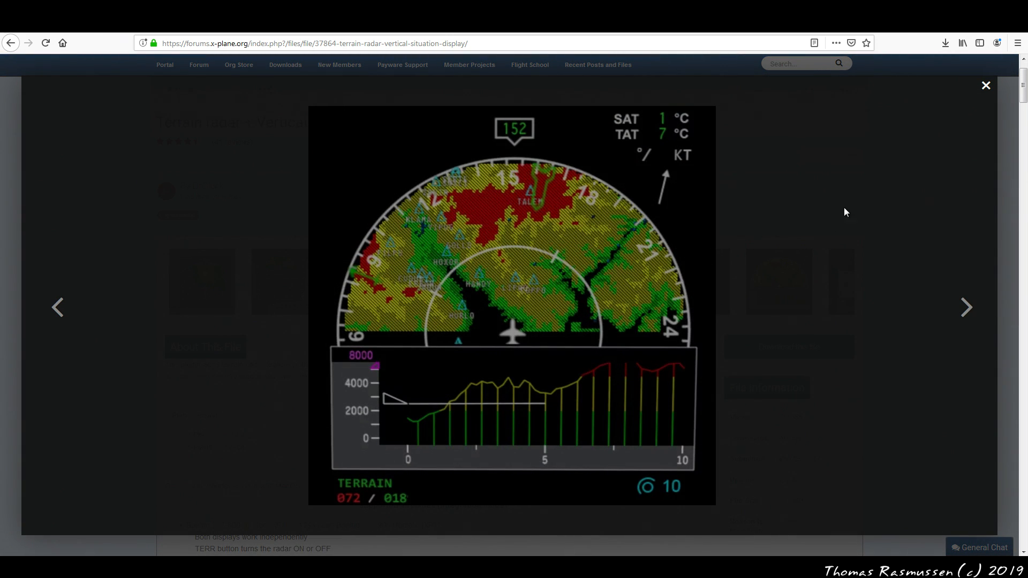
{"action": "left_click", "coordinate": [986, 86]}
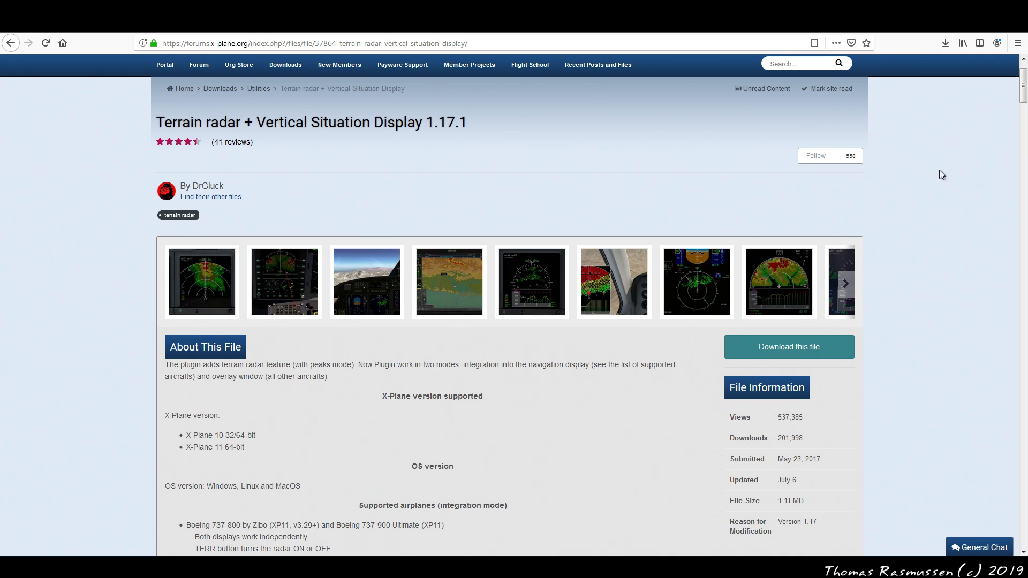
{"action": "left_click", "coordinate": [201, 281]}
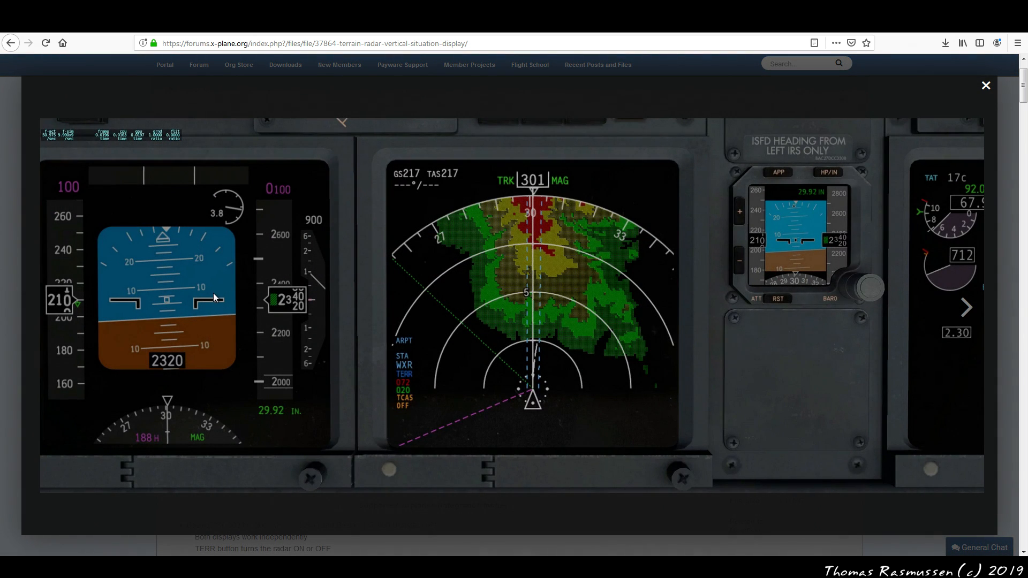
{"action": "mouse_move", "coordinate": [915, 169]}
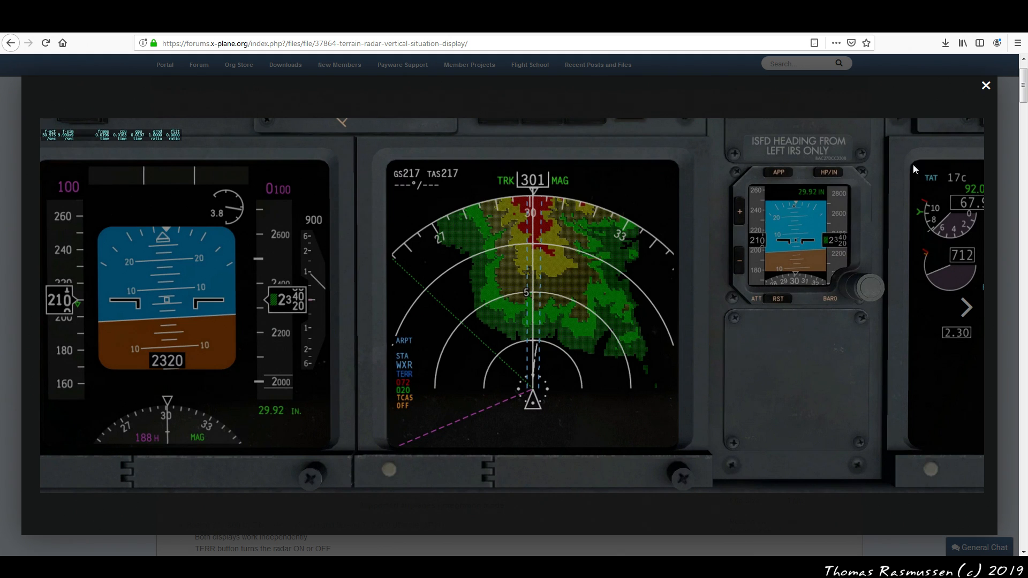
{"action": "left_click", "coordinate": [985, 86]}
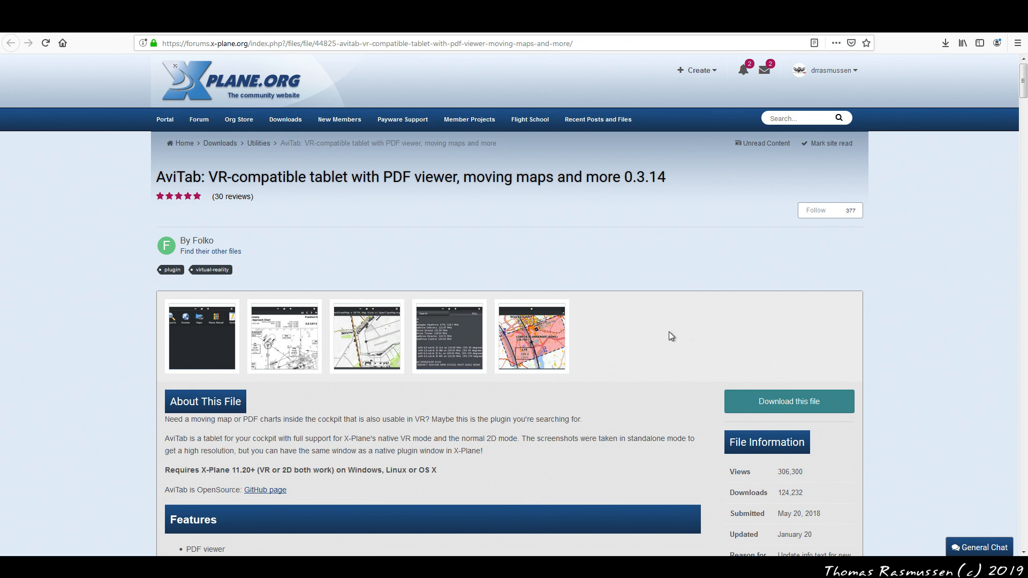
{"action": "mouse_move", "coordinate": [647, 346]}
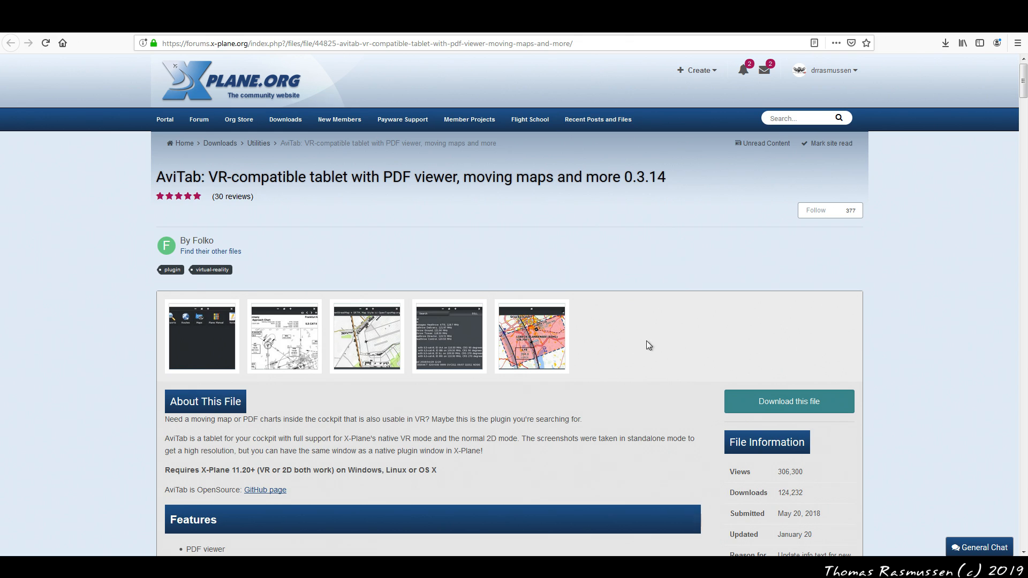
{"action": "scroll", "scroll_direction": "down", "scroll_amount": 3}
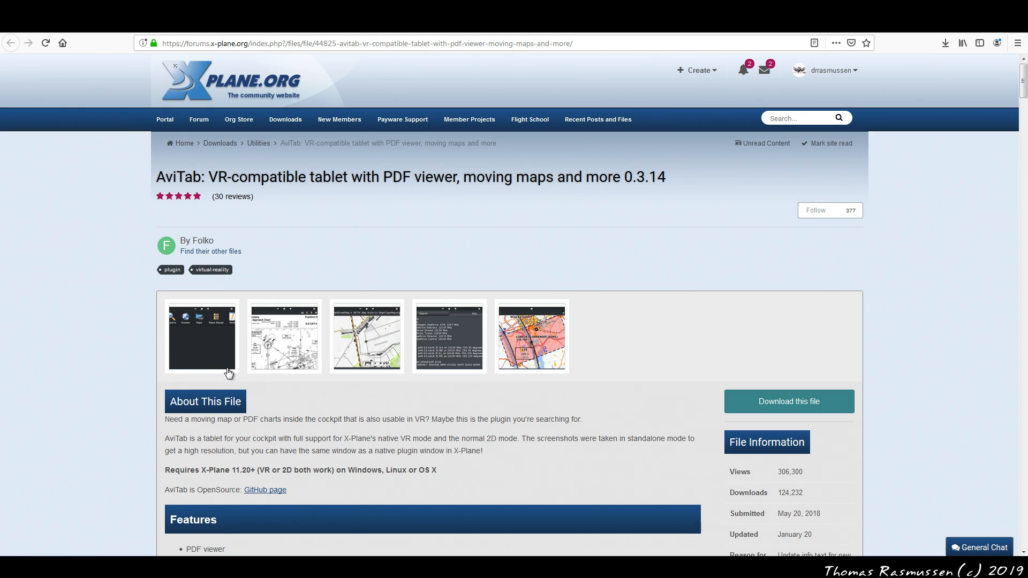
{"action": "left_click", "coordinate": [201, 336]}
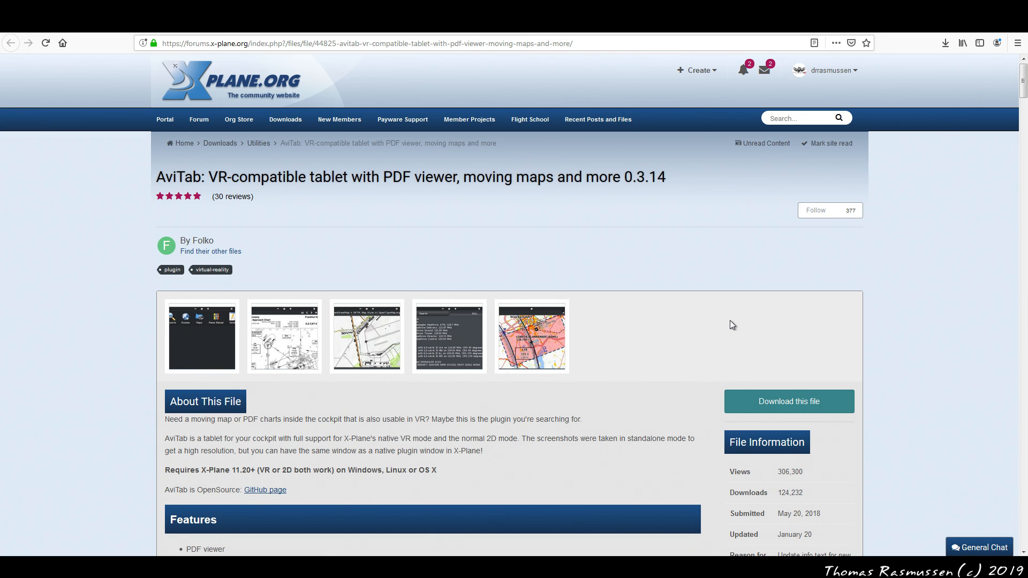
{"action": "scroll", "scroll_direction": "down", "scroll_amount": 3}
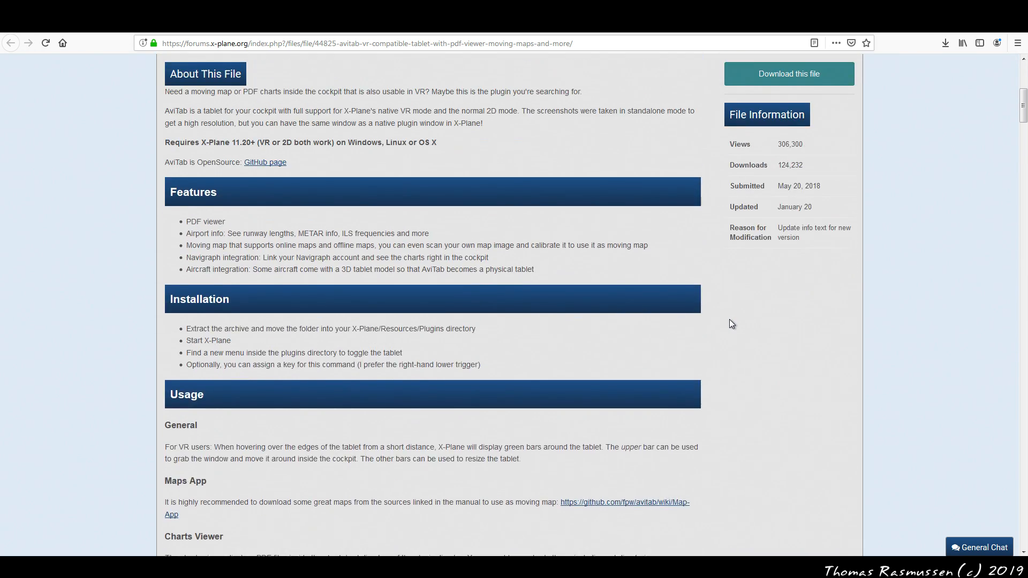
{"action": "scroll", "scroll_direction": "up", "scroll_amount": 3}
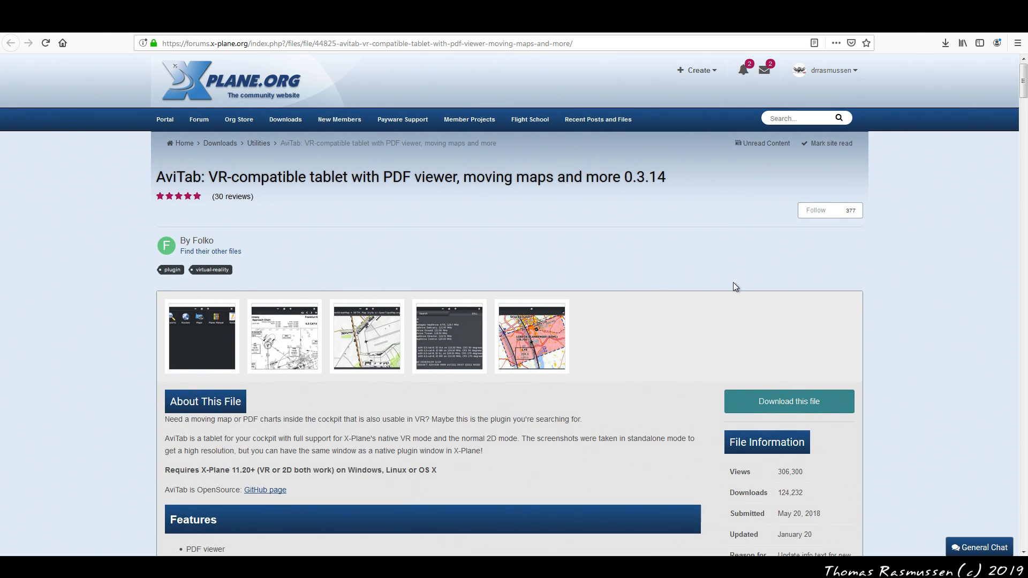